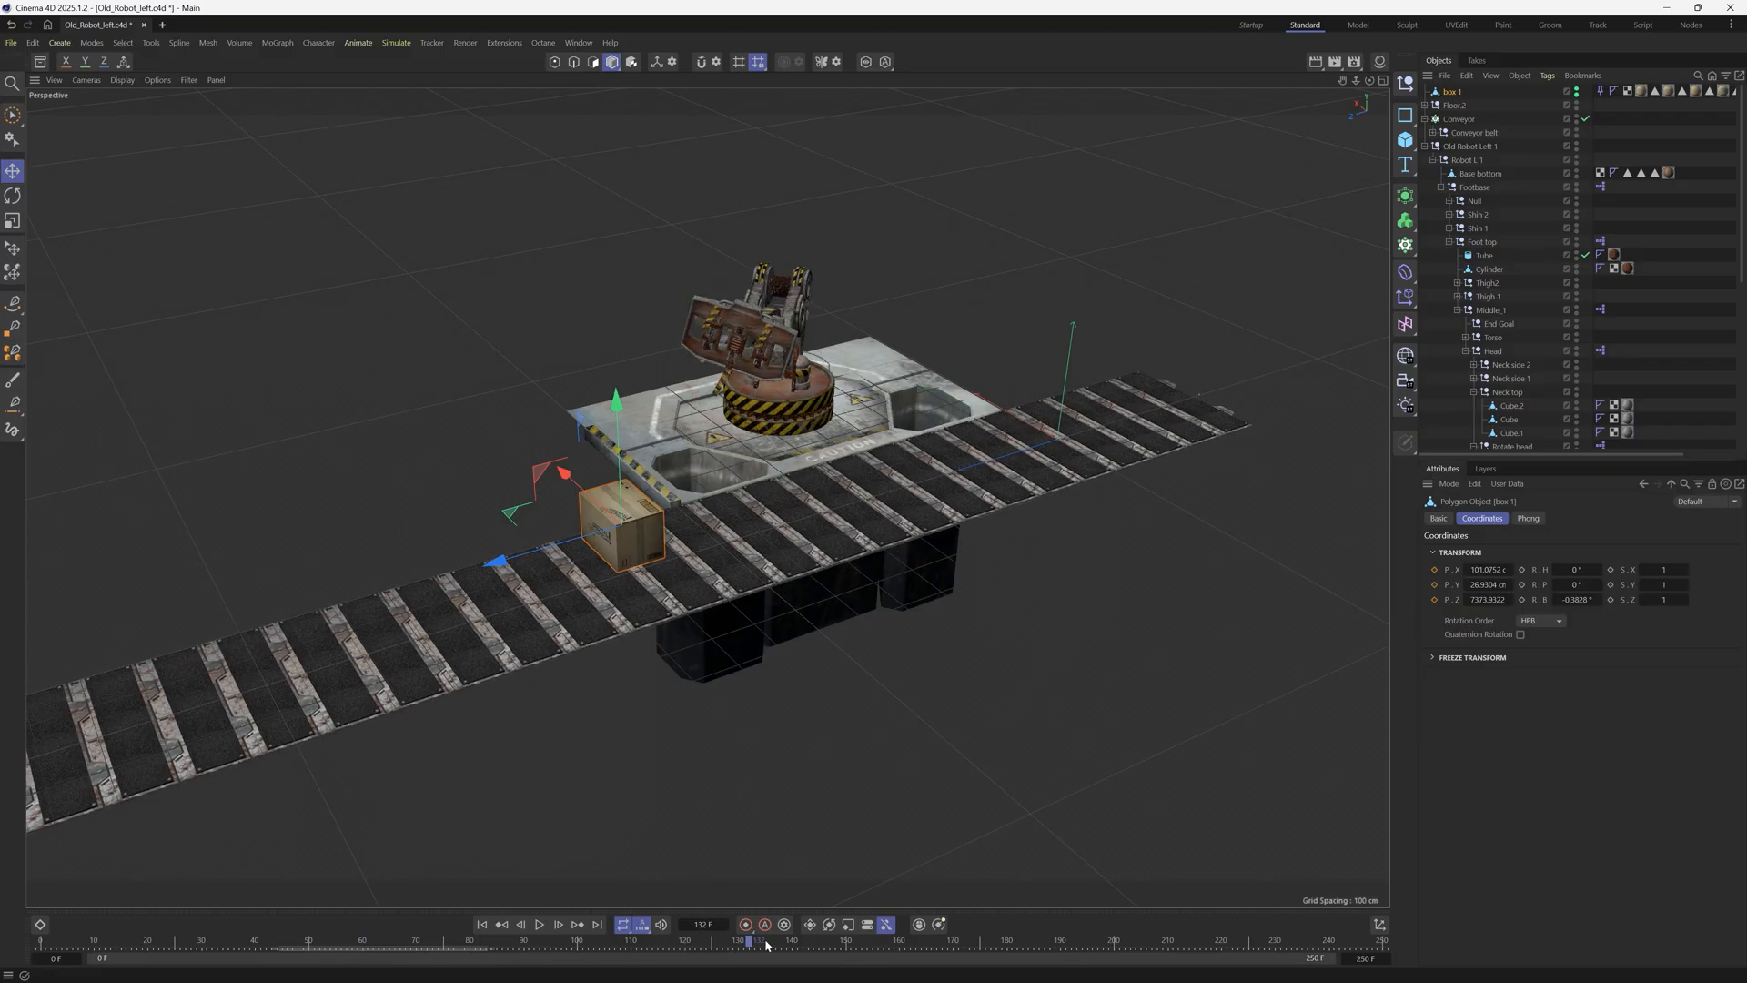
- Scrub to the robot's reach and add a Constraint tag to box 1
left_click_drag(750, 939, 1060, 939)
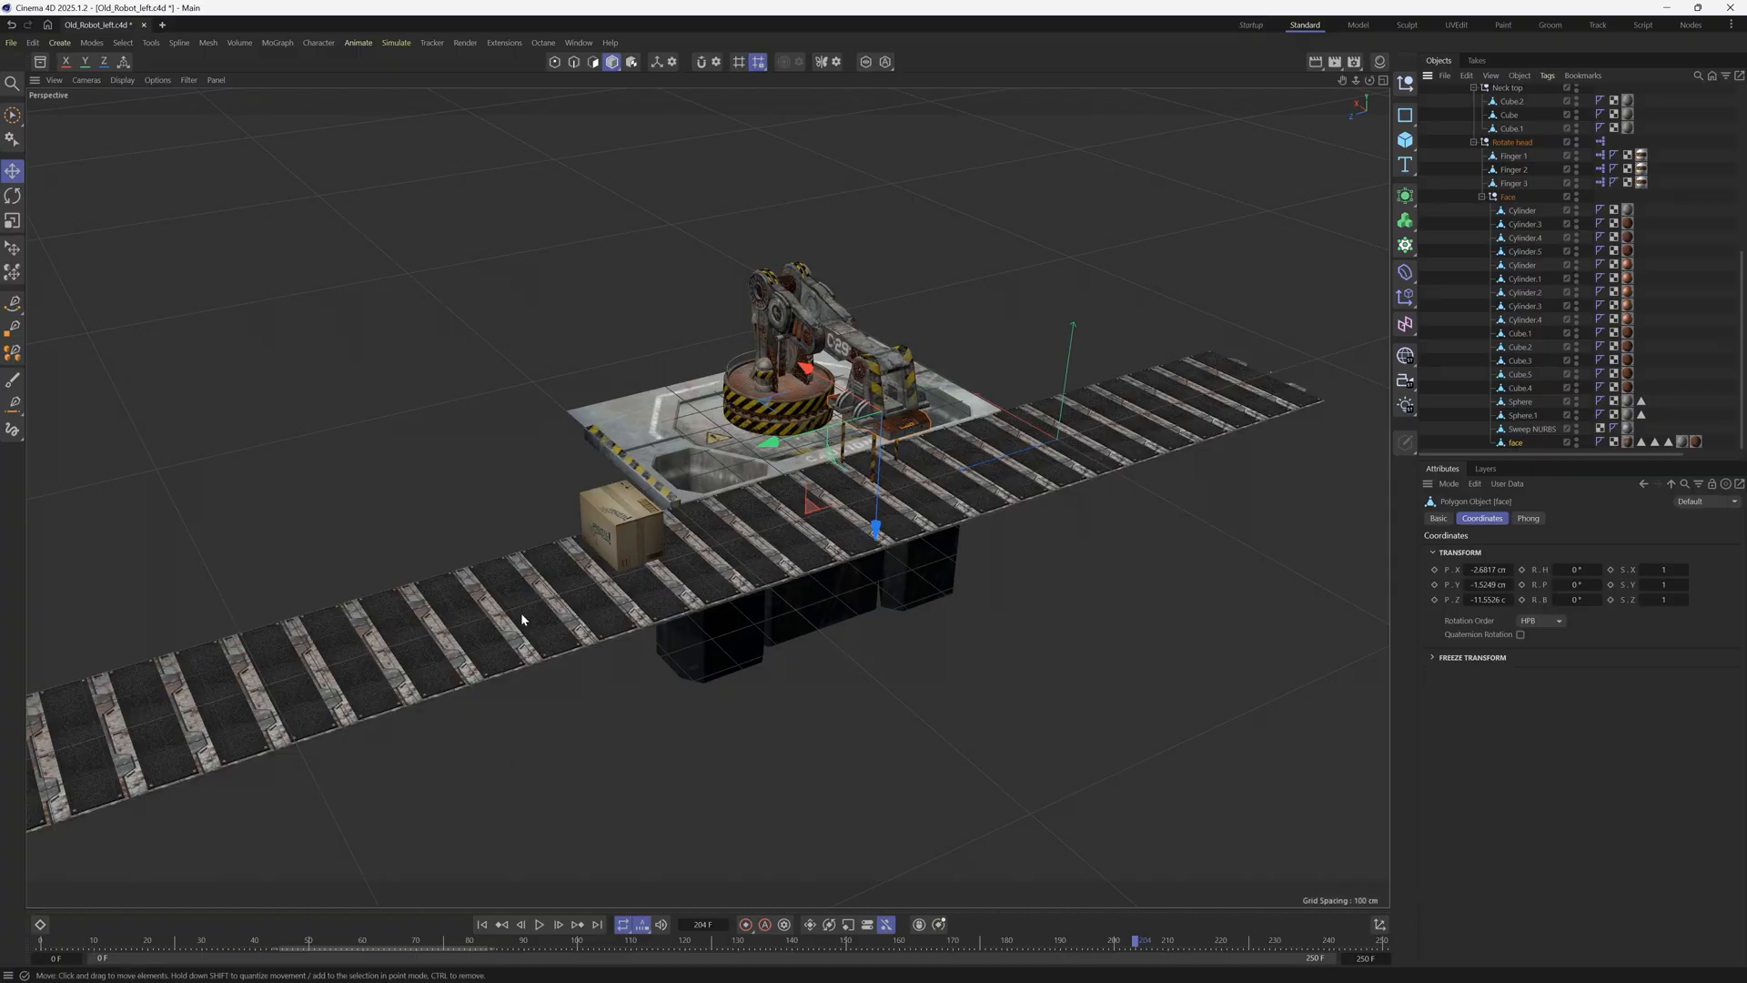
mouse_move(913, 445)
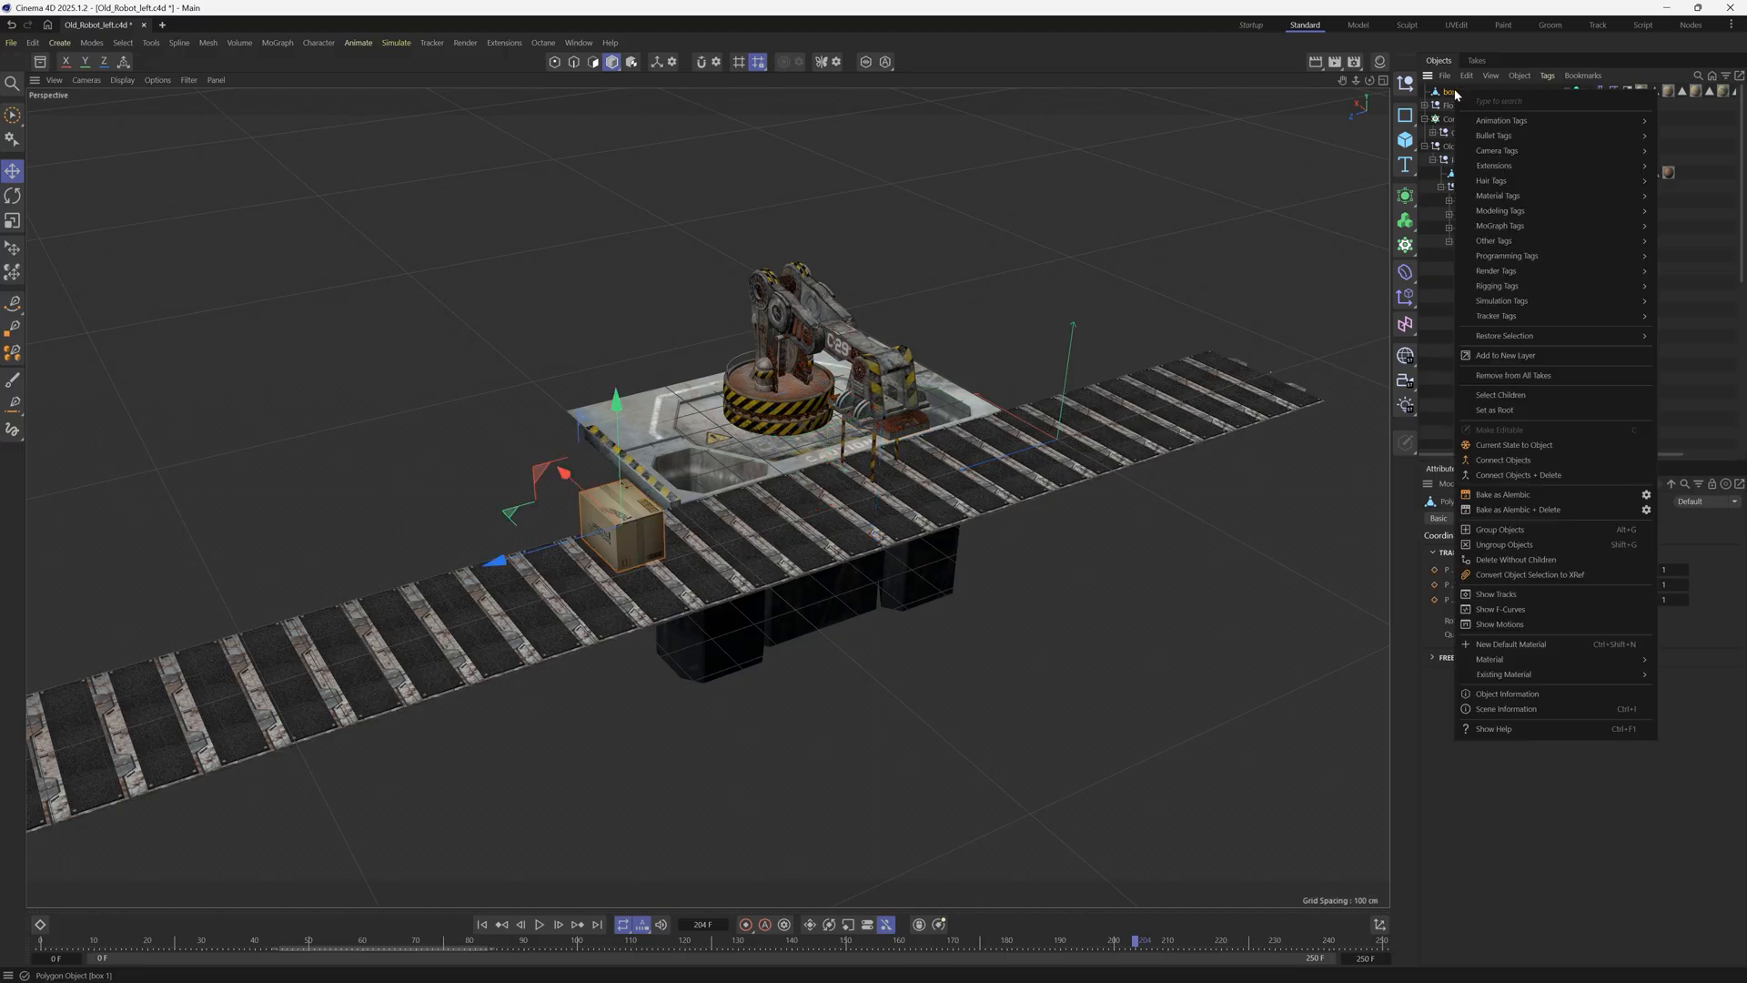
mouse_move(1509, 228)
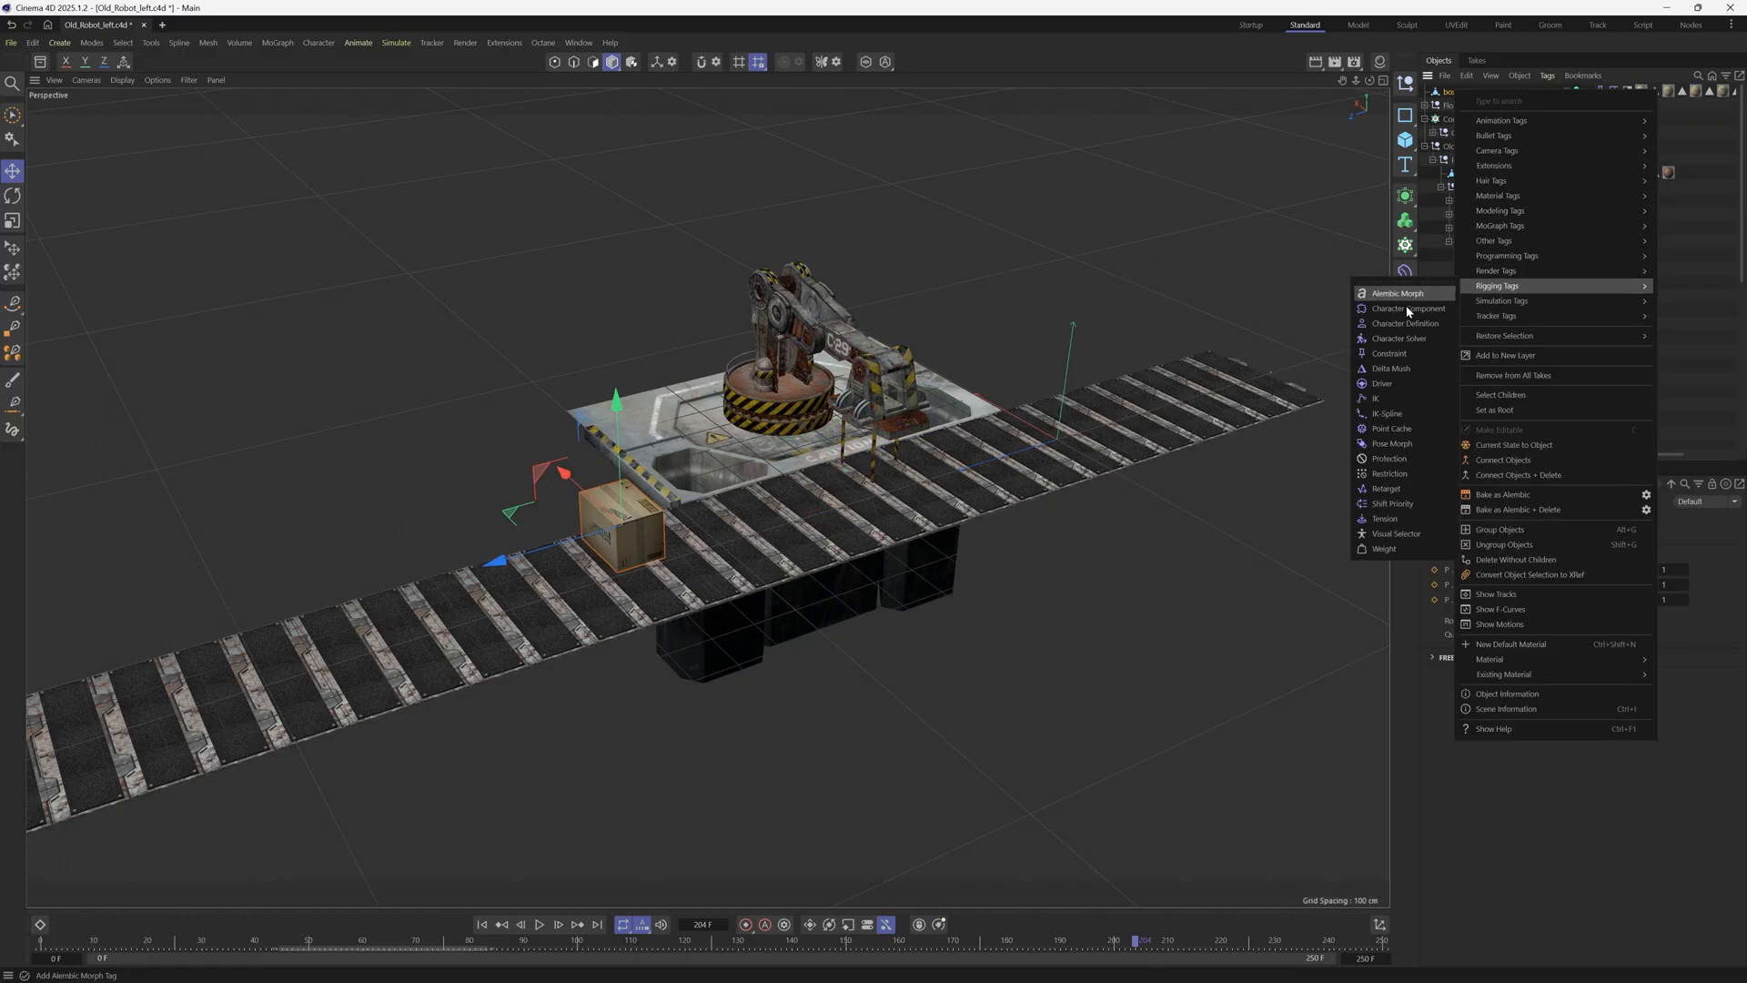
left_click(1389, 353)
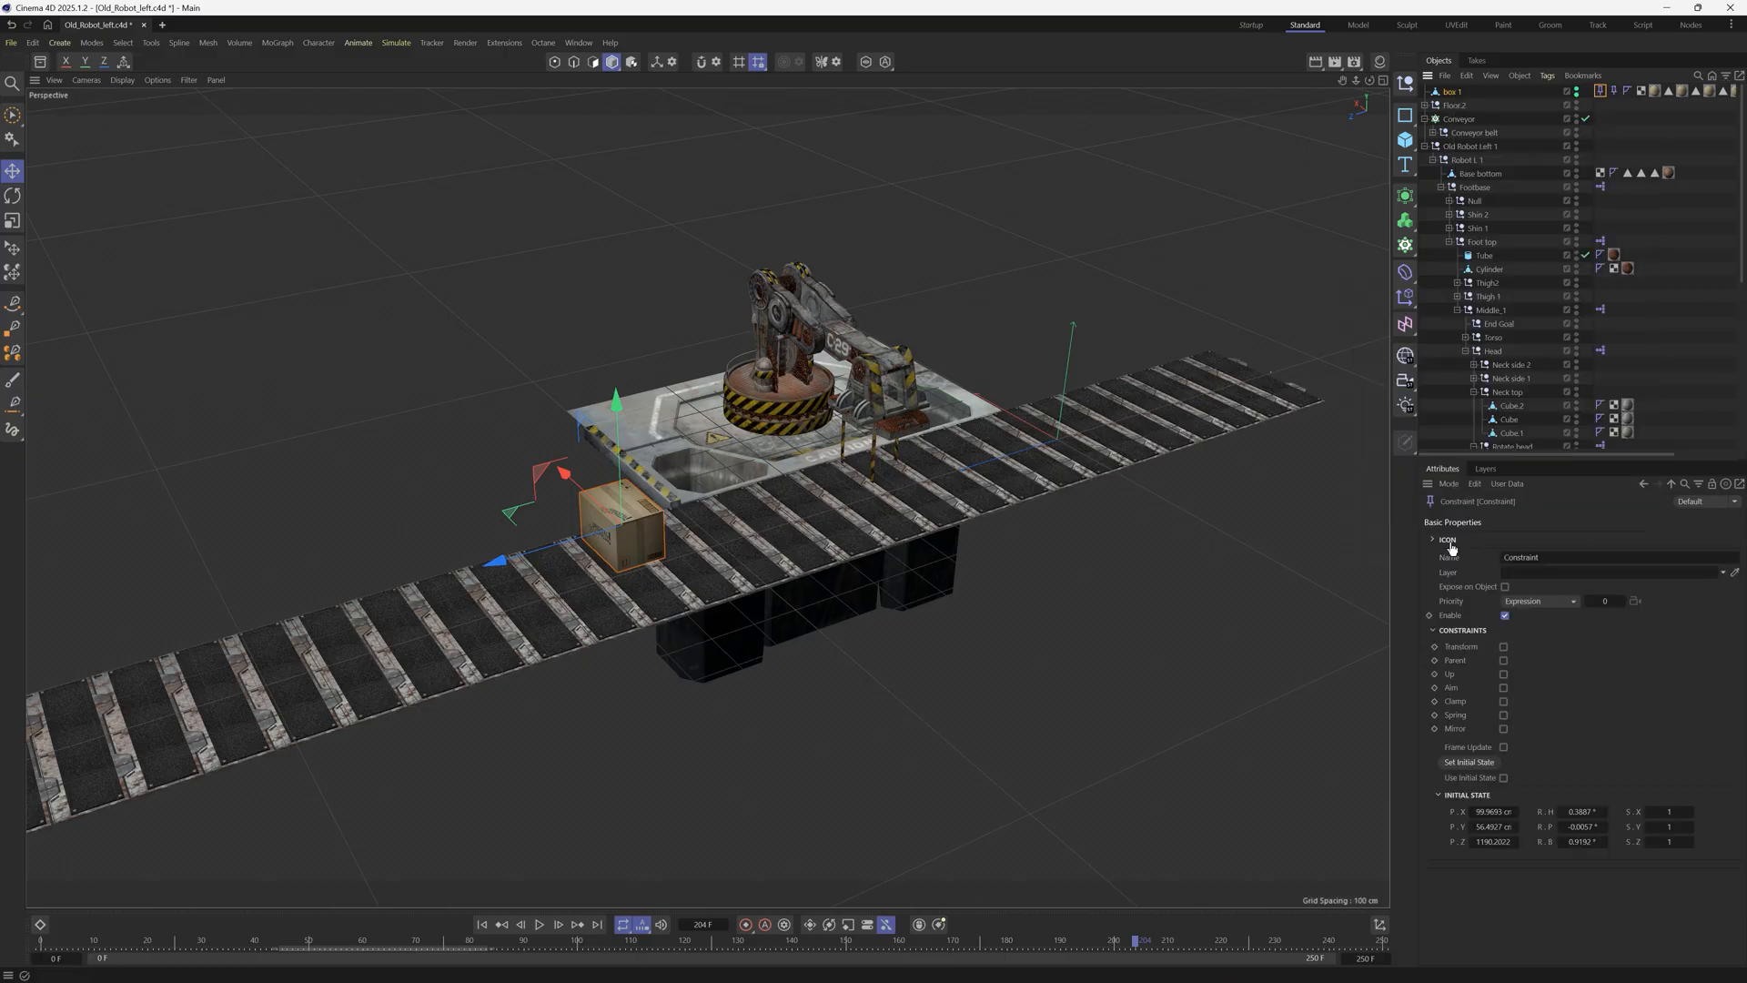
mouse_move(1460, 664)
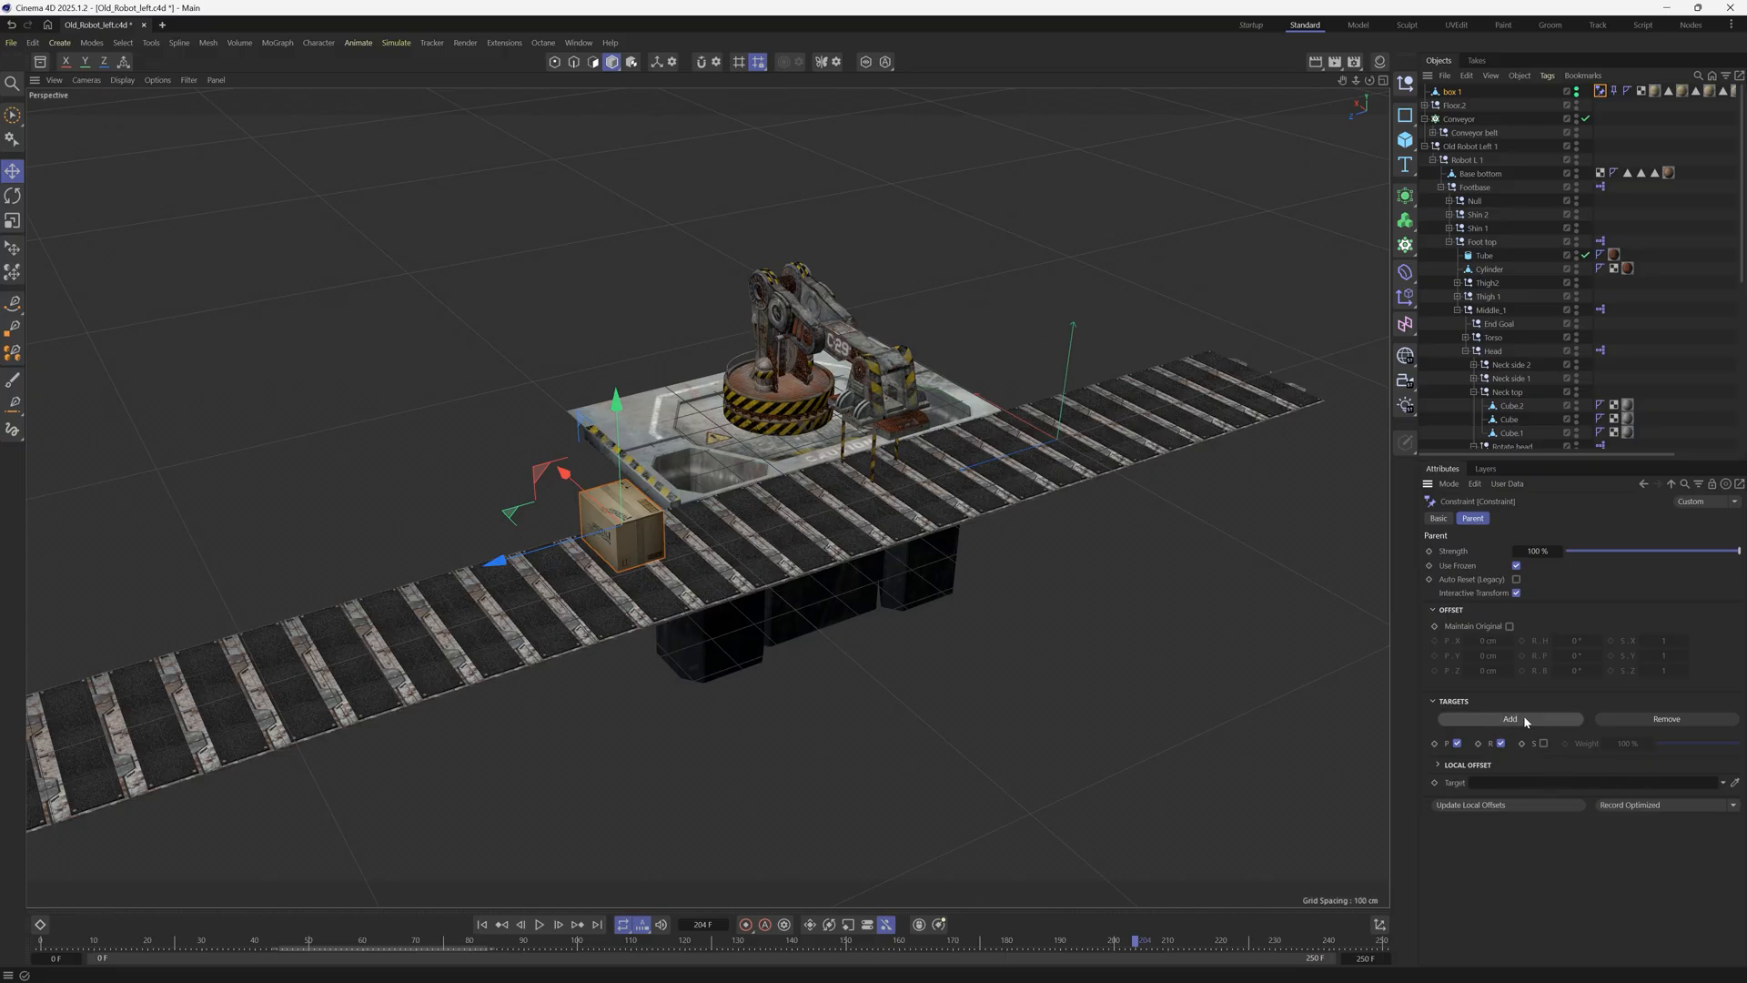
- Add a second target slot to the box's Parent constraint
left_click(1508, 719)
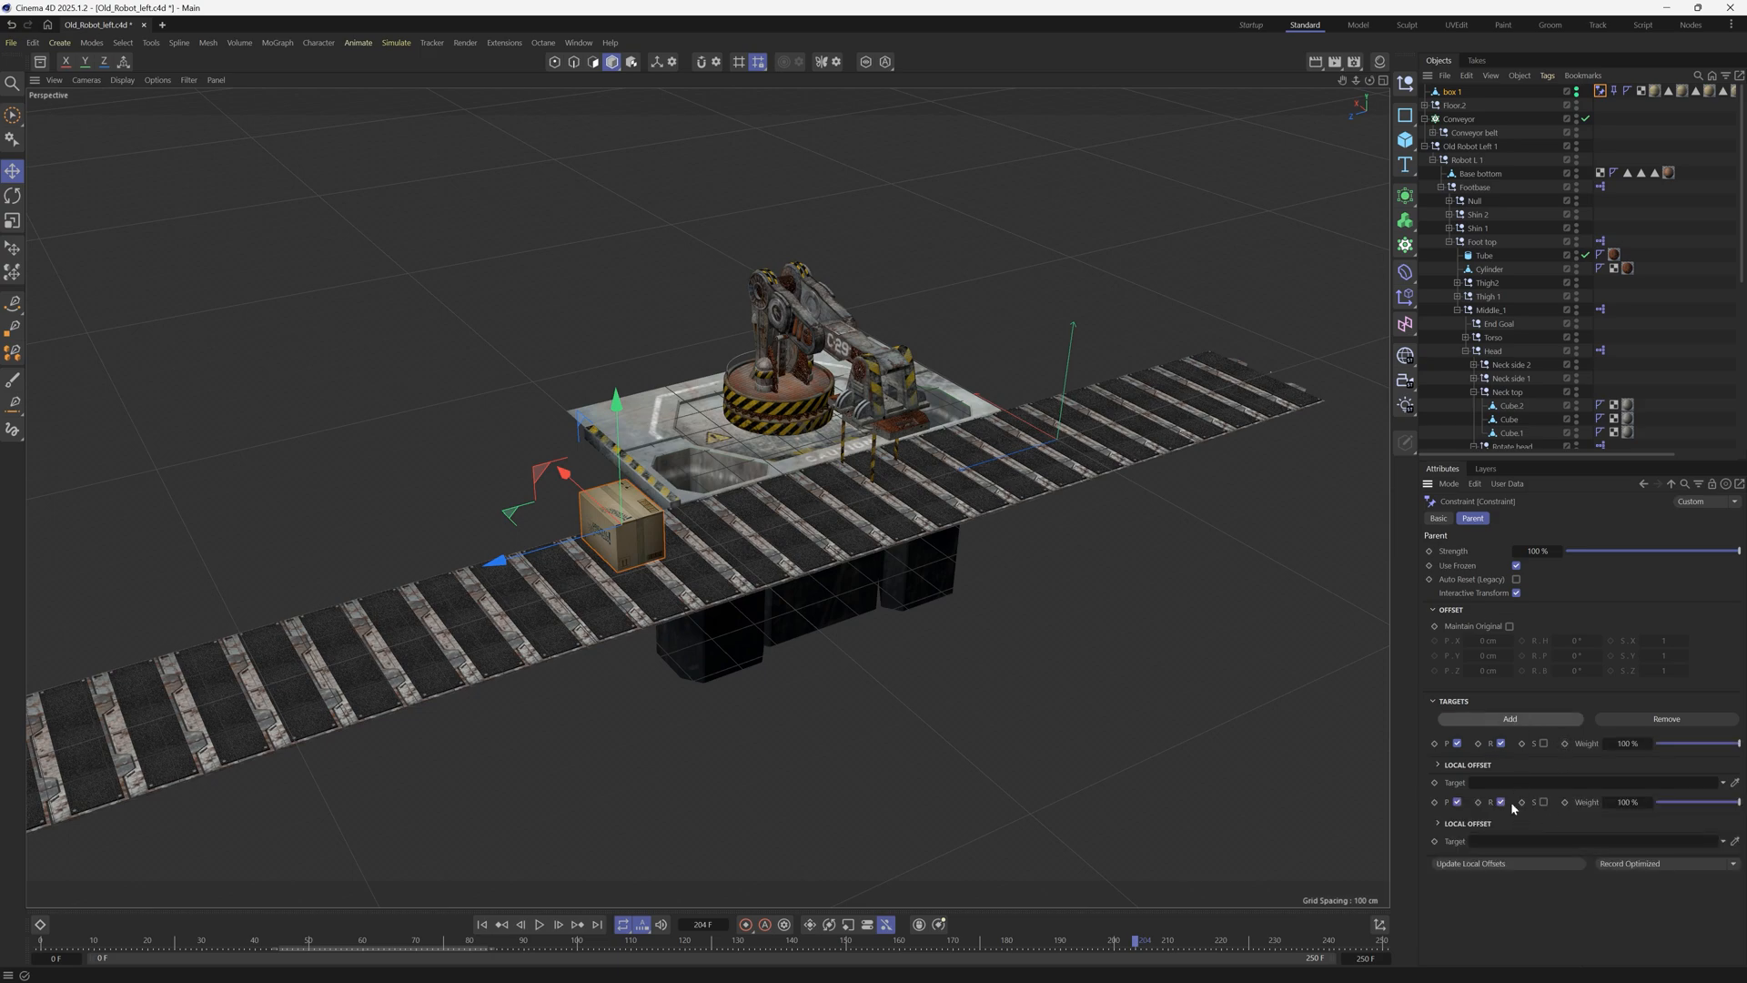
mouse_move(1514, 809)
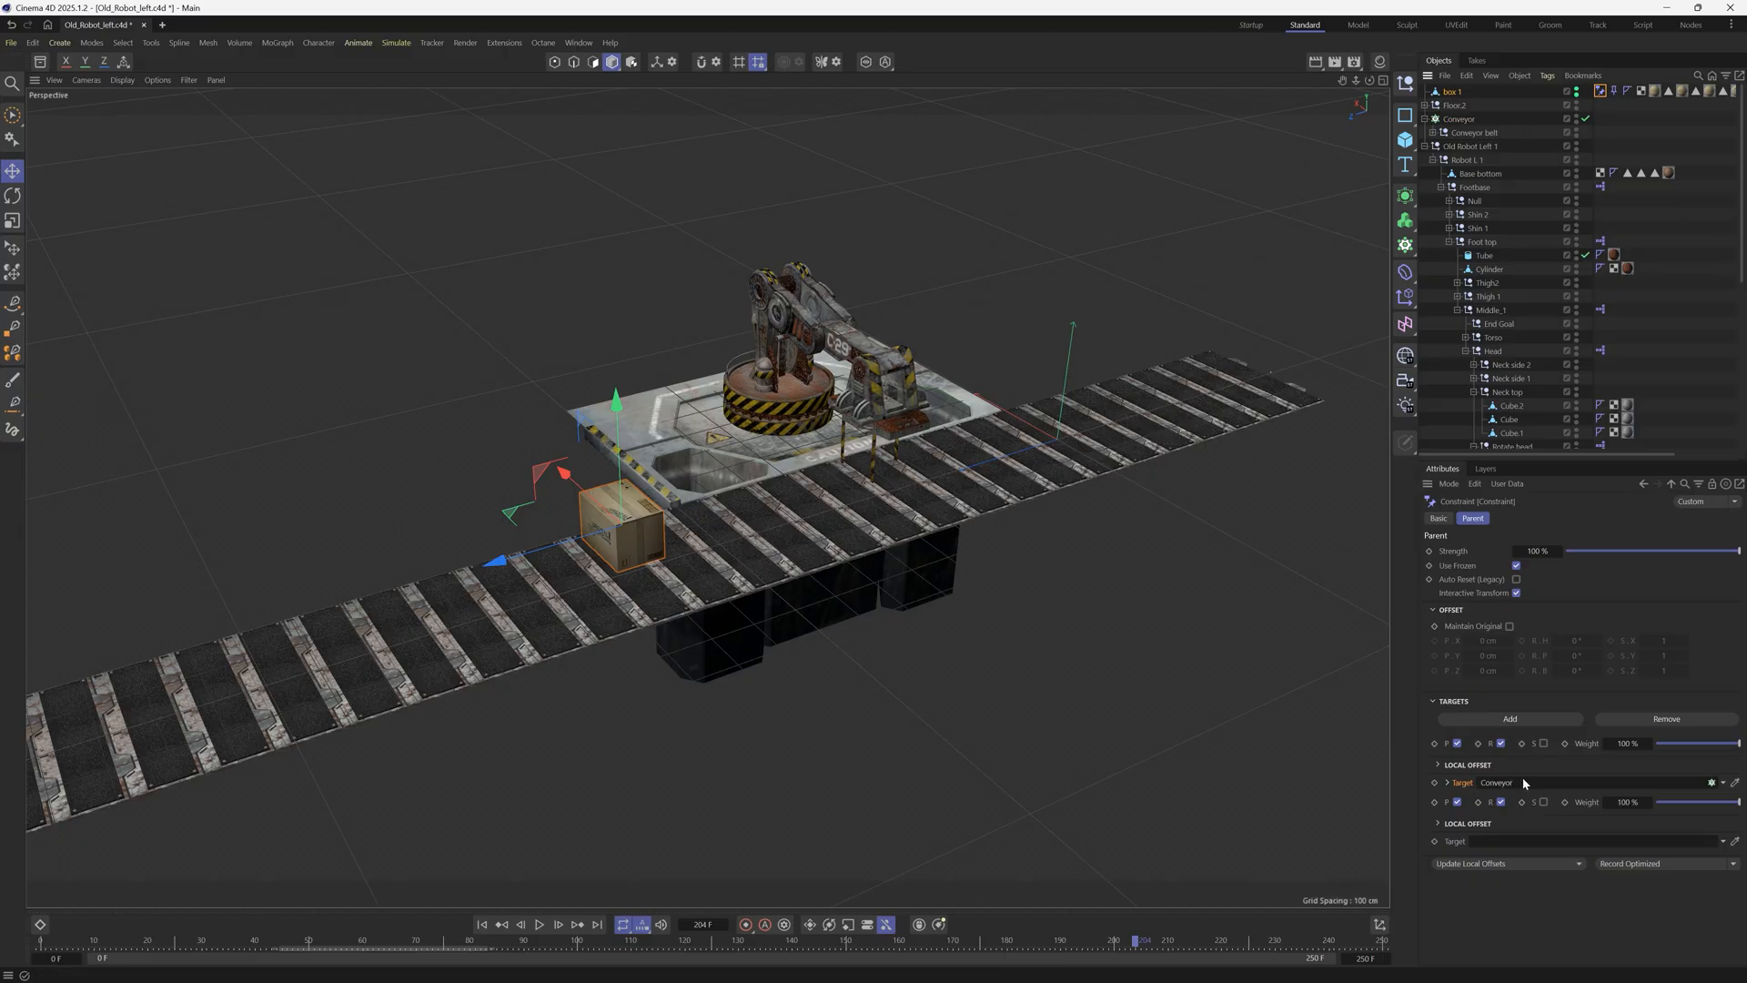
left_click_drag(1141, 939, 371, 939)
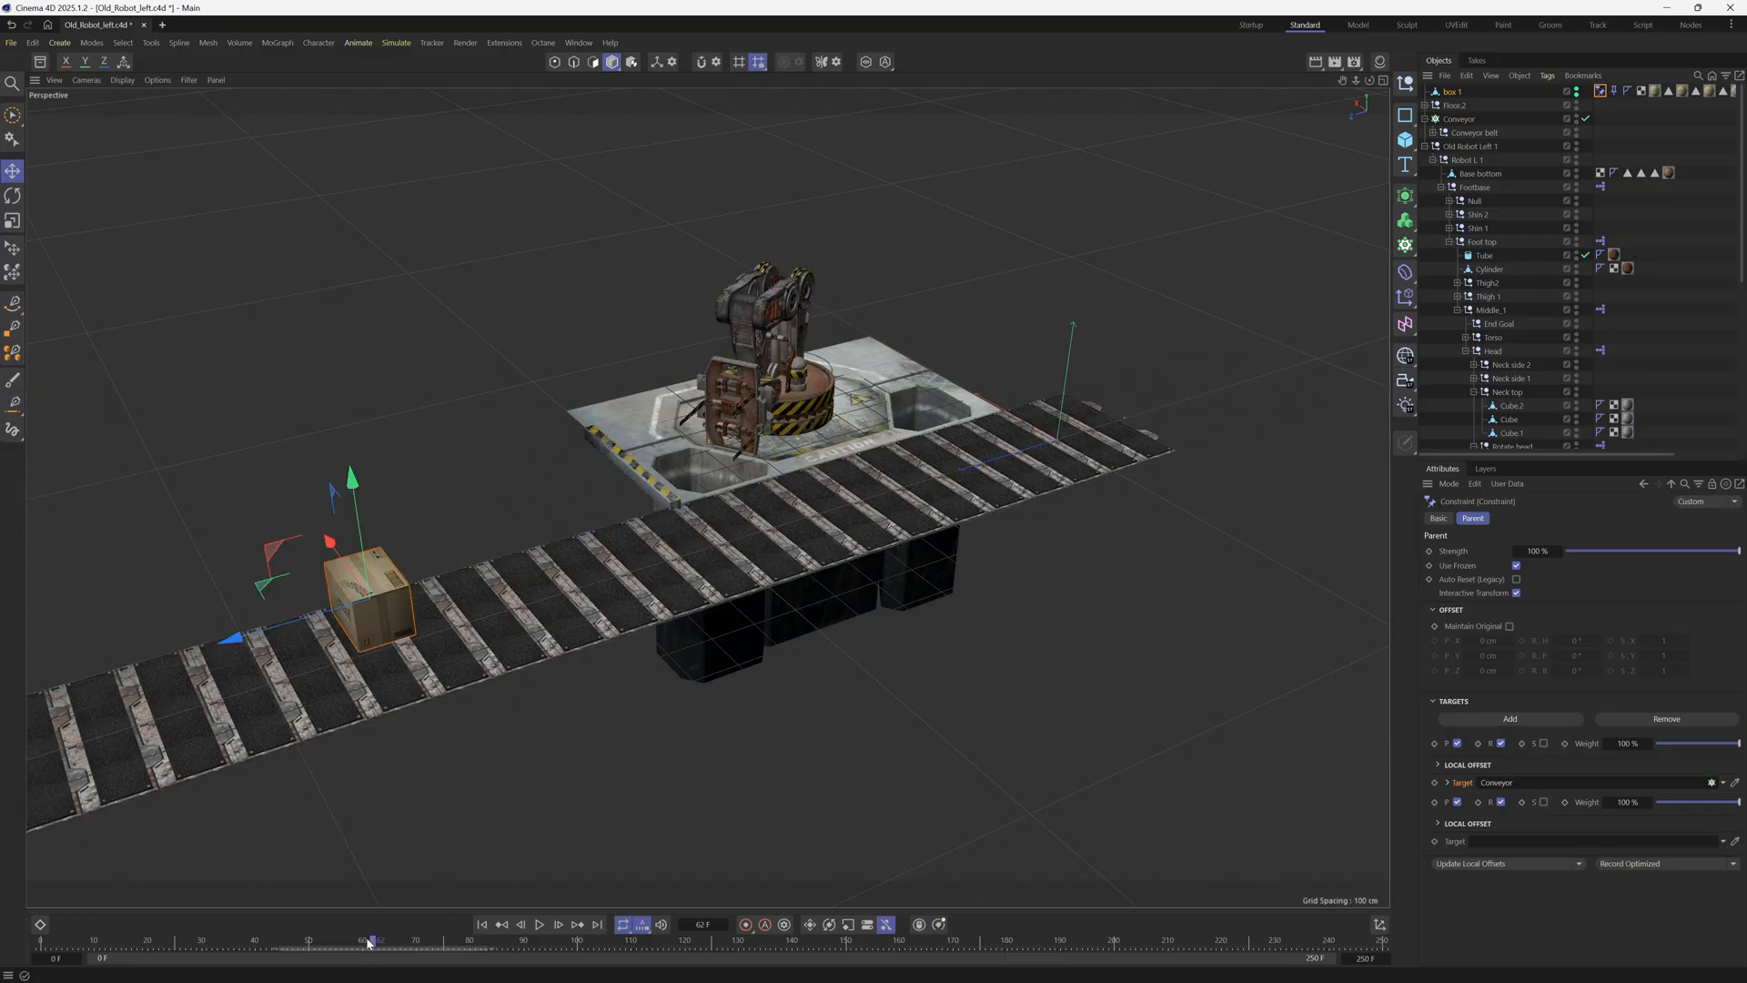
left_click_drag(367, 940, 428, 940)
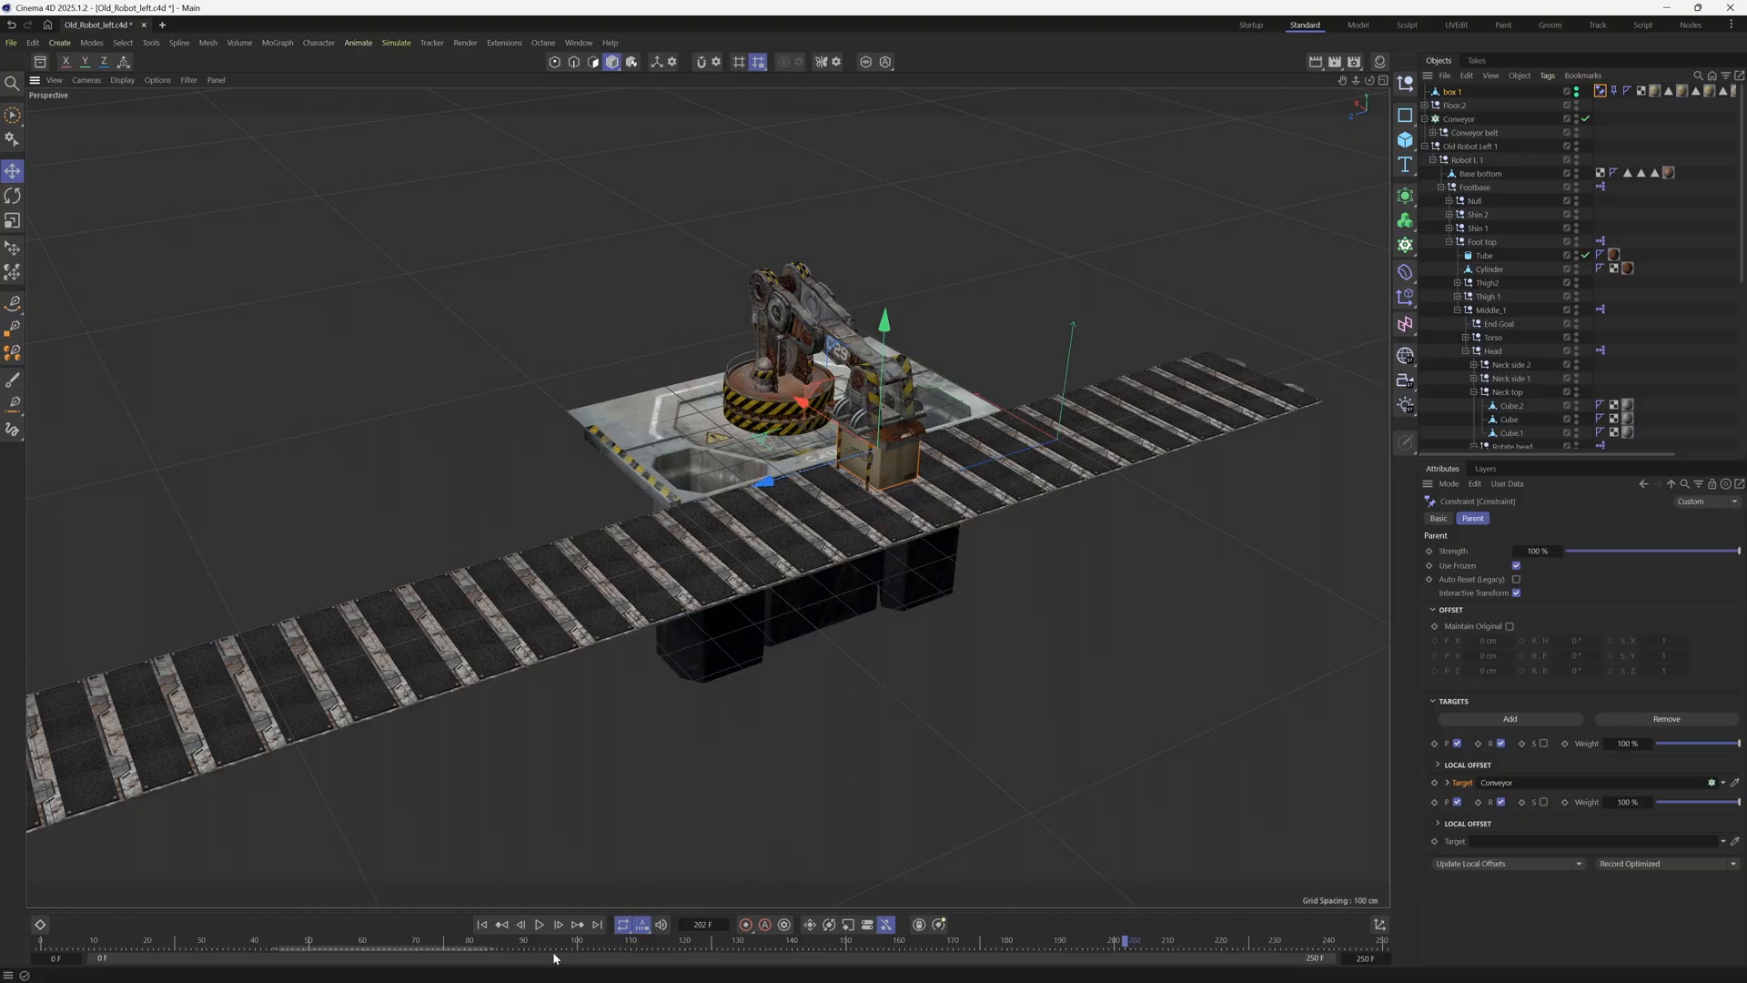
left_click_drag(1123, 940, 839, 939)
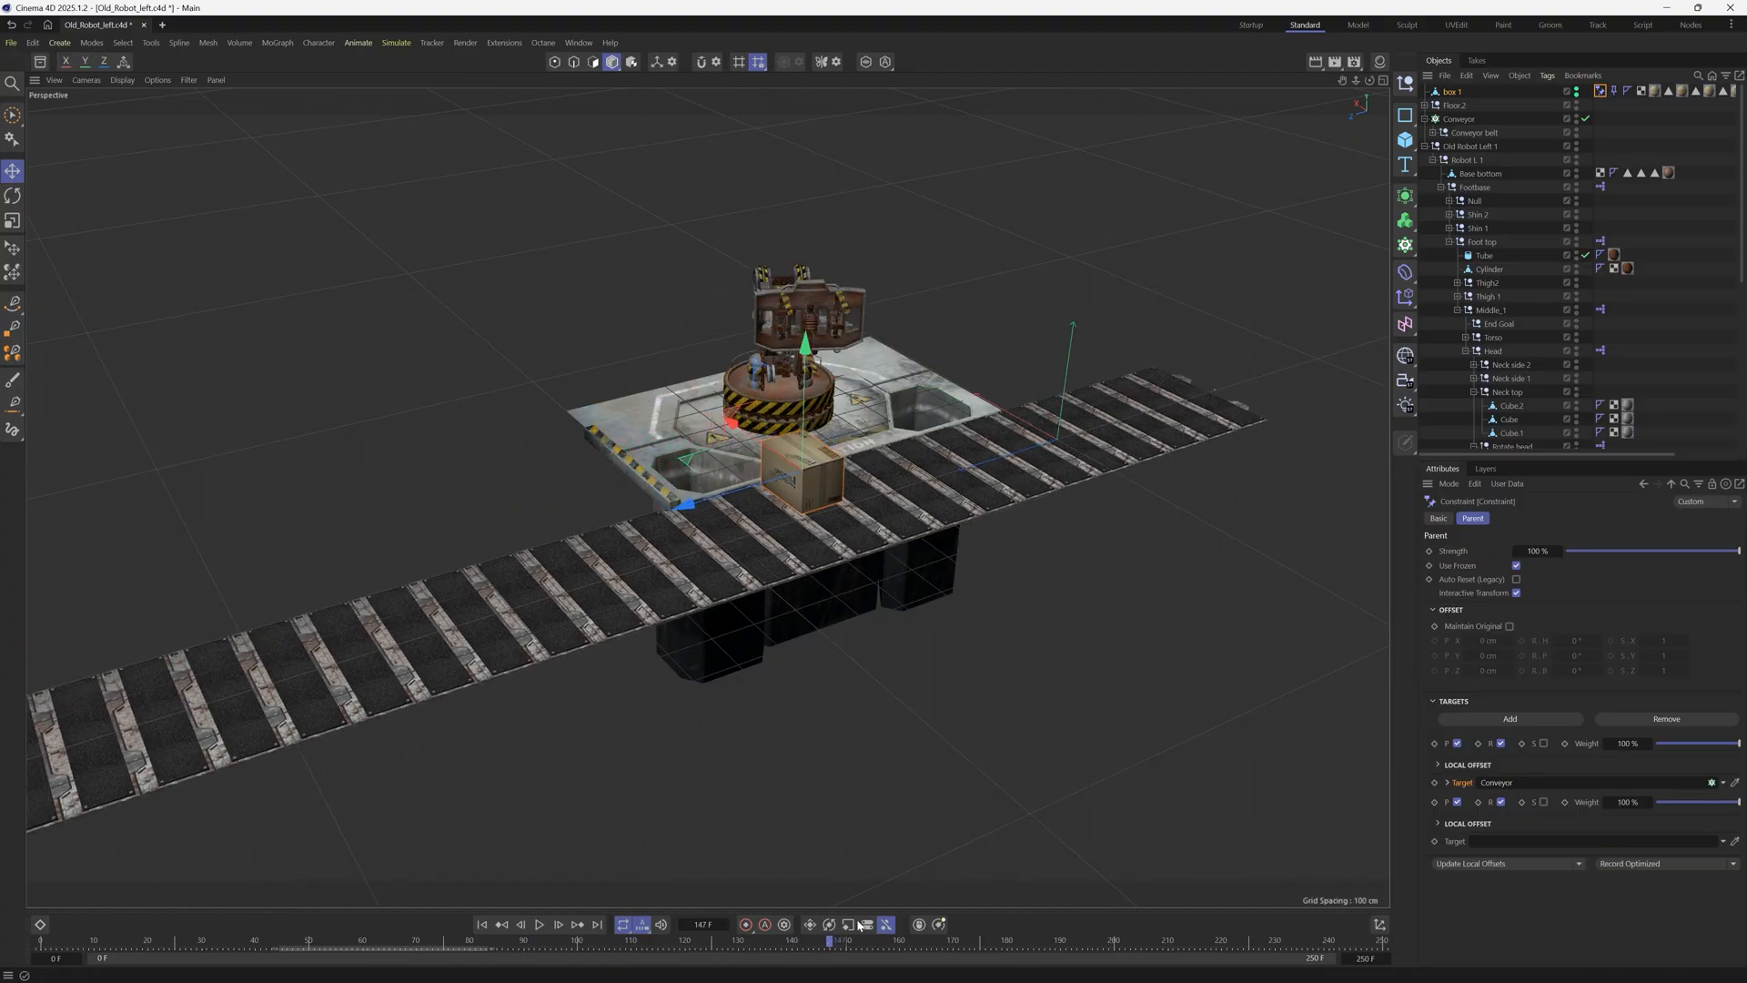
left_click(1117, 940)
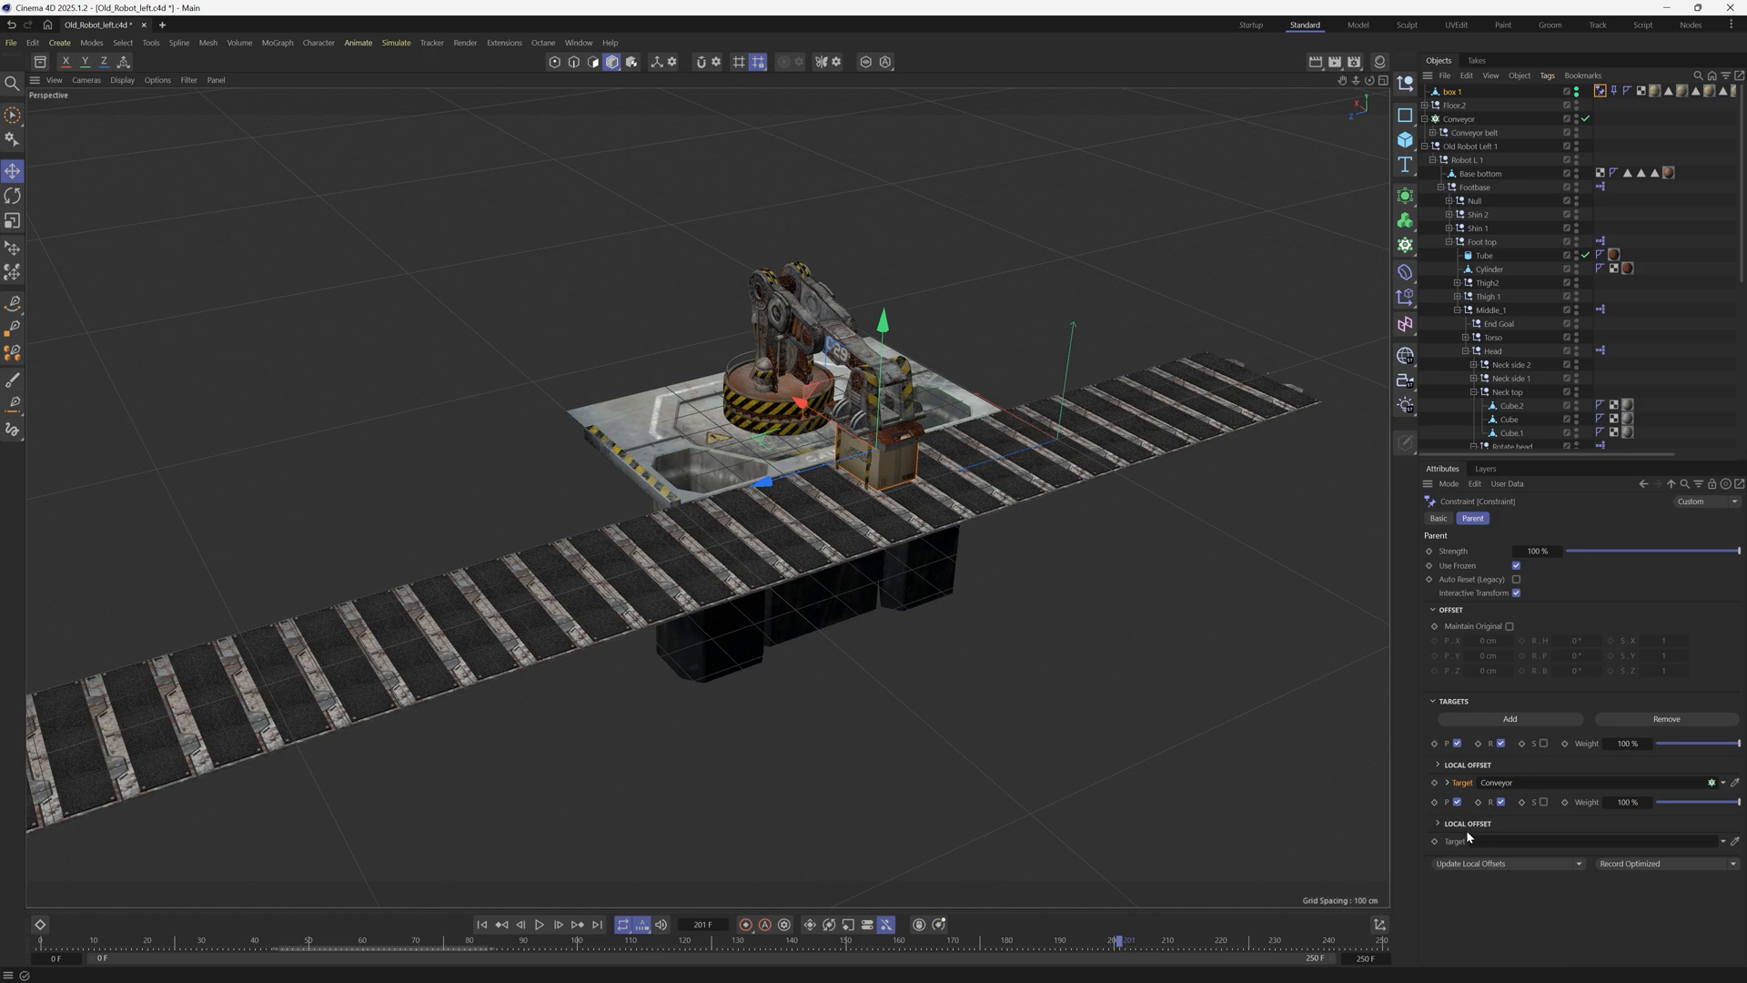
- Scroll the Object Manager down to reach the robot's face object
scroll("down", 3)
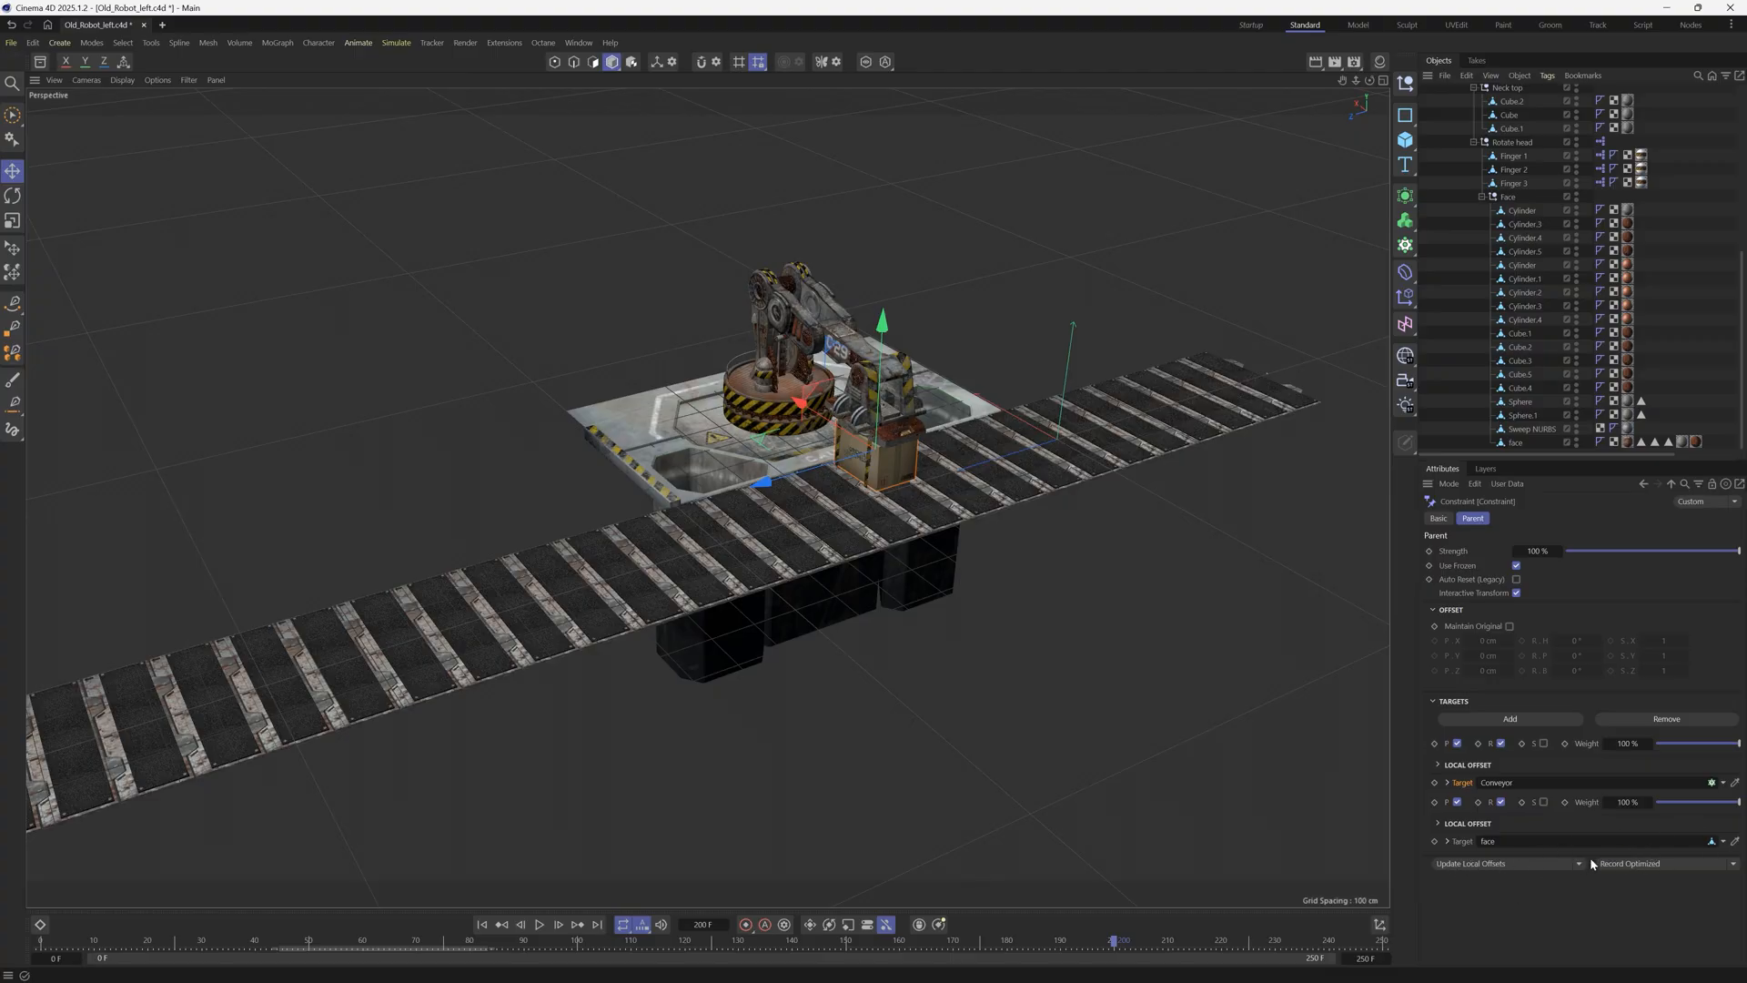
- Key the Parent weights: Conveyor only at frame 200, face from frame 201
left_click(1504, 863)
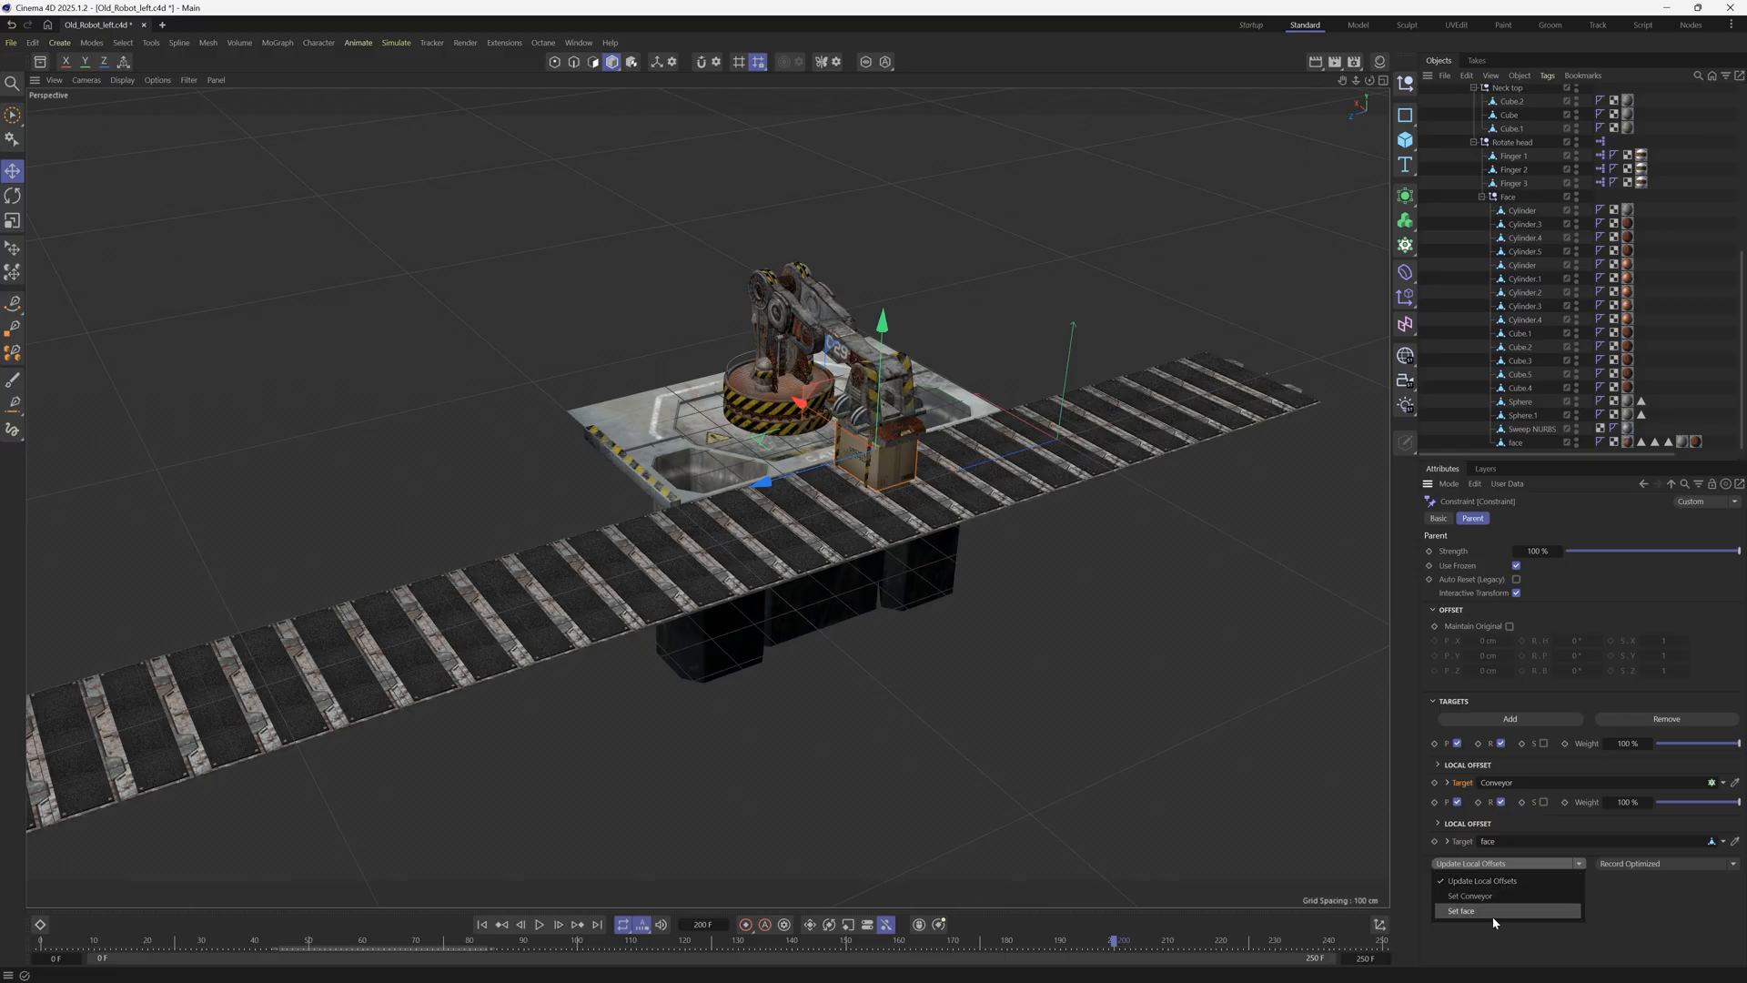
mouse_move(1496, 894)
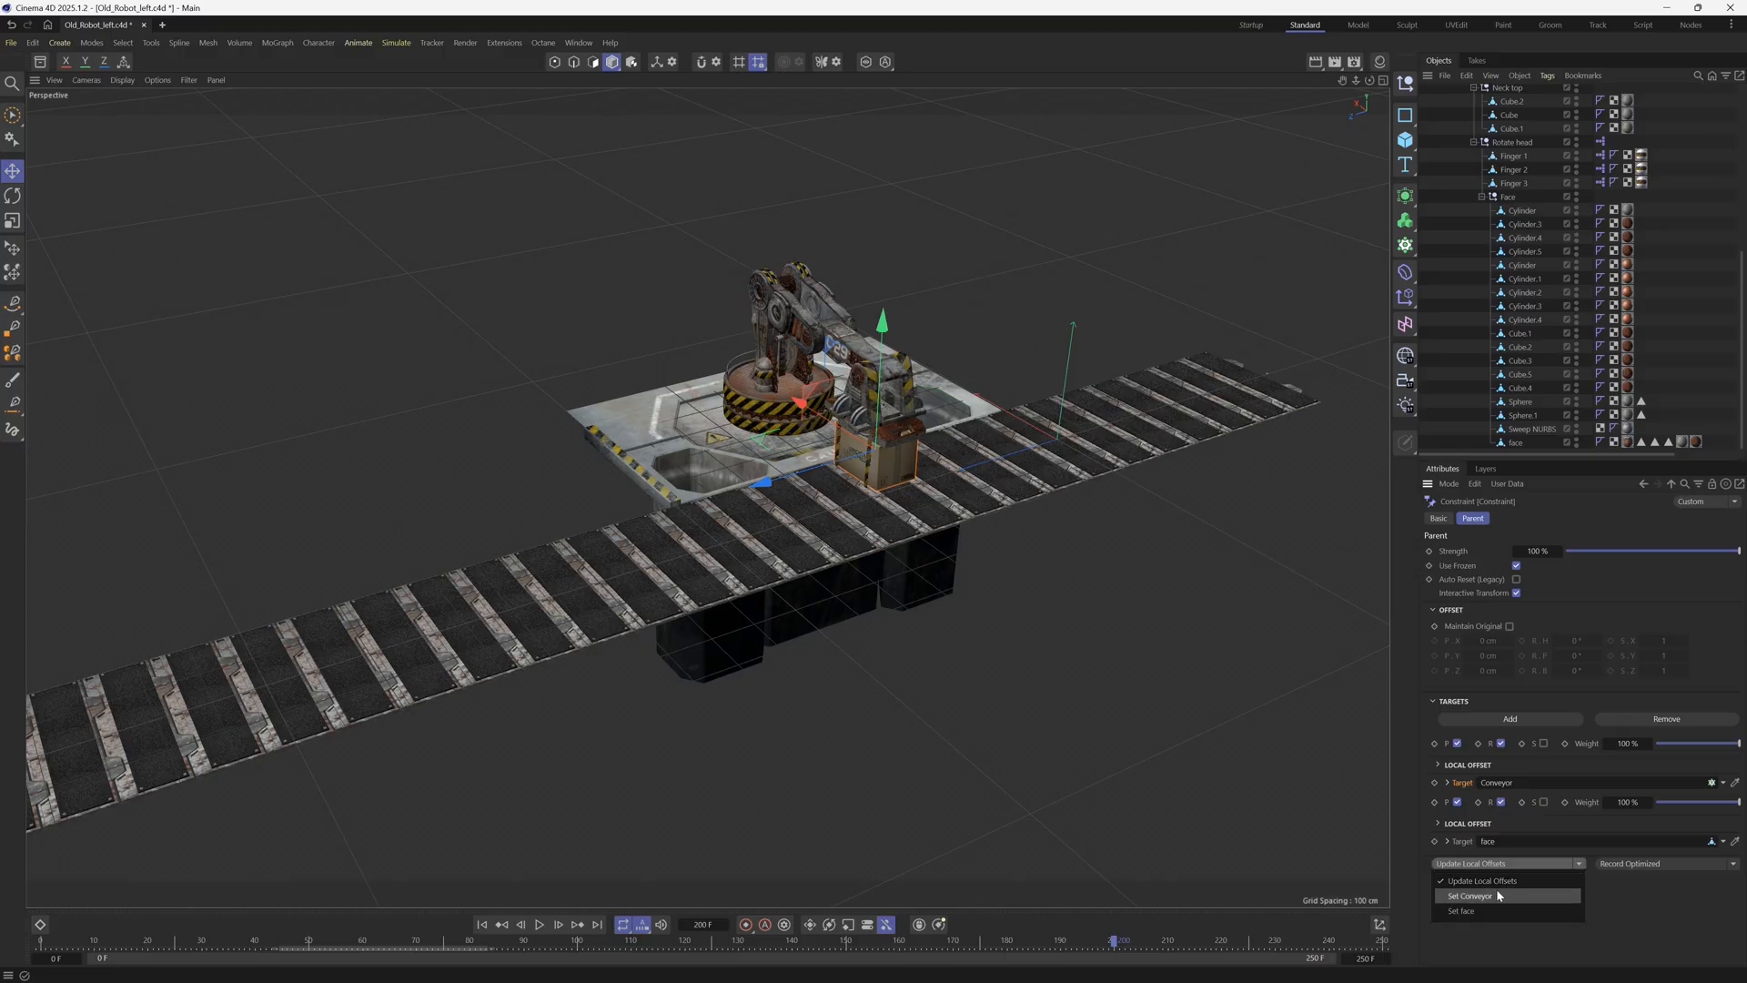
left_click(1470, 895)
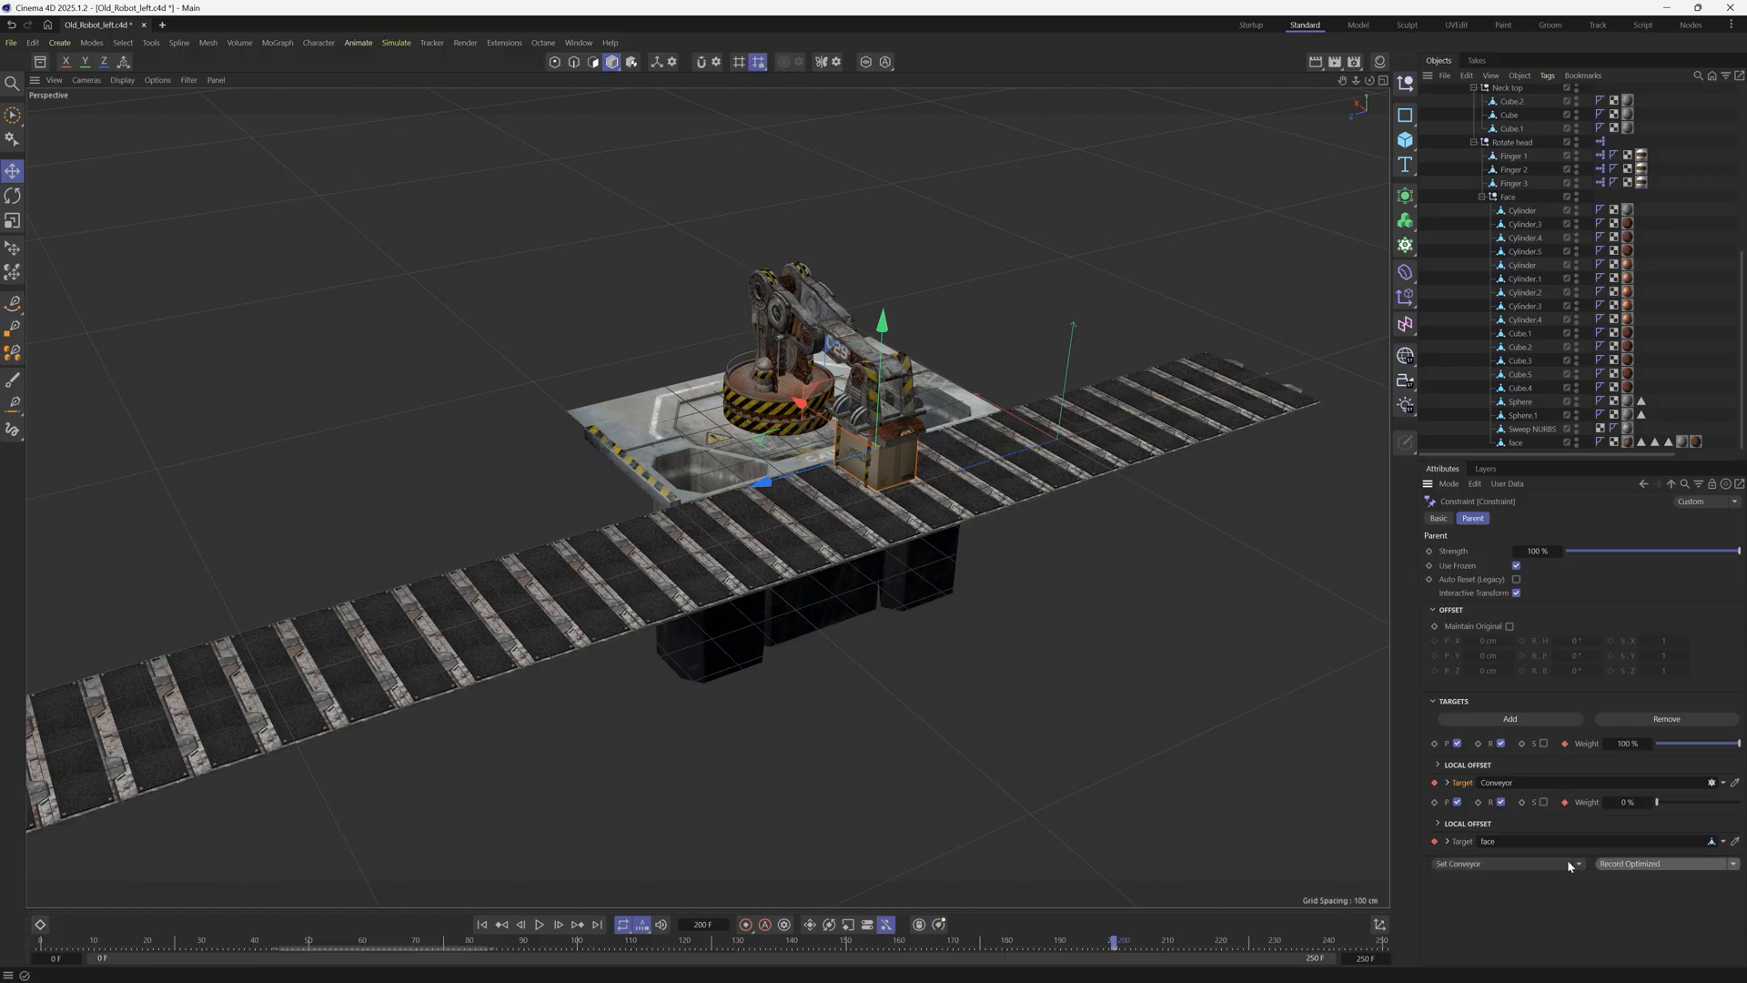
mouse_move(1600, 768)
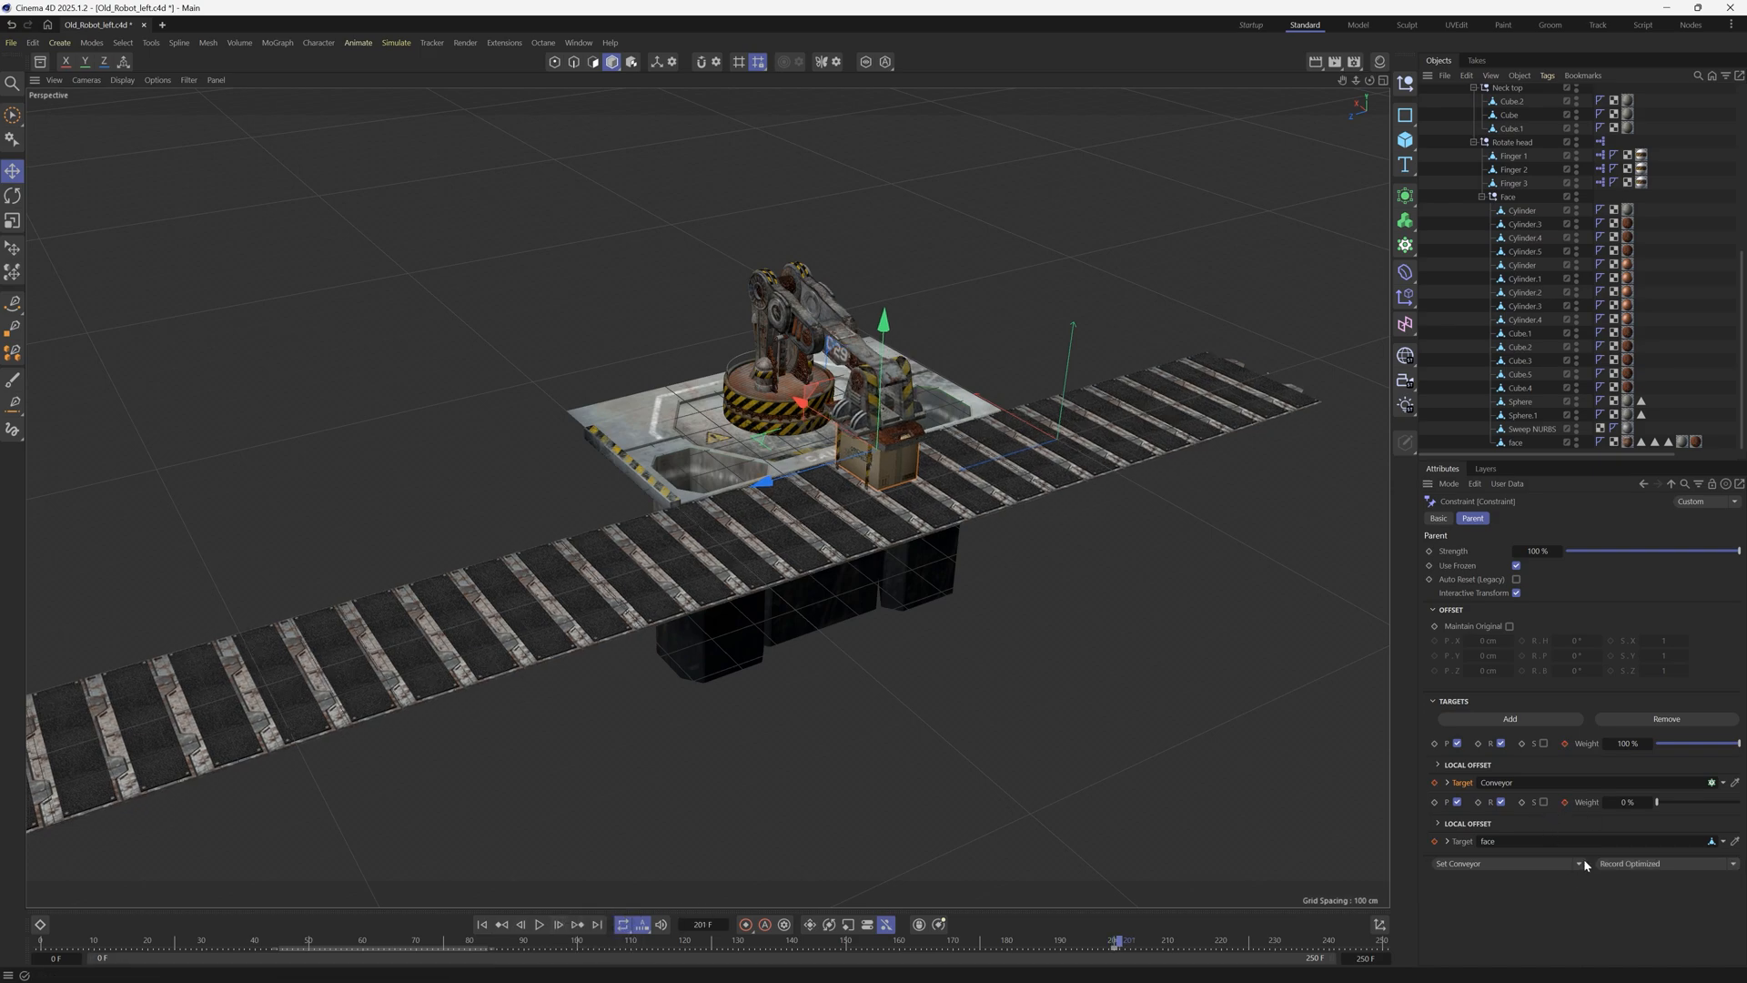
left_click(1578, 862)
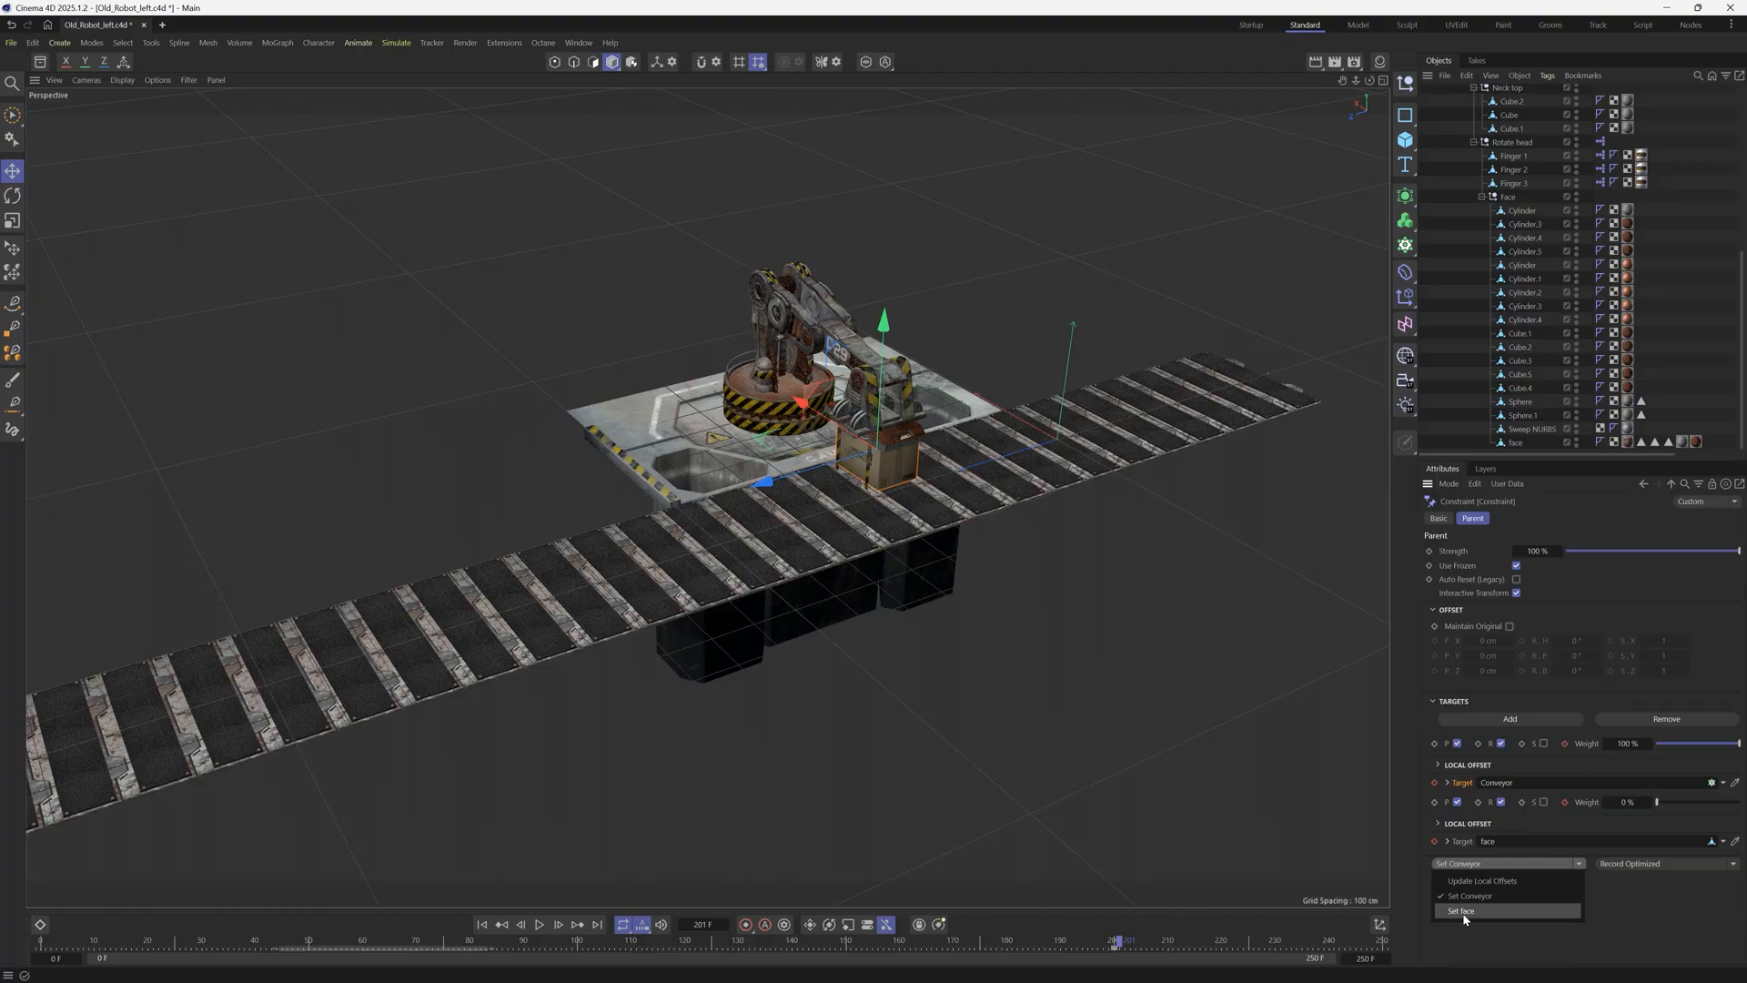
left_click(1461, 910)
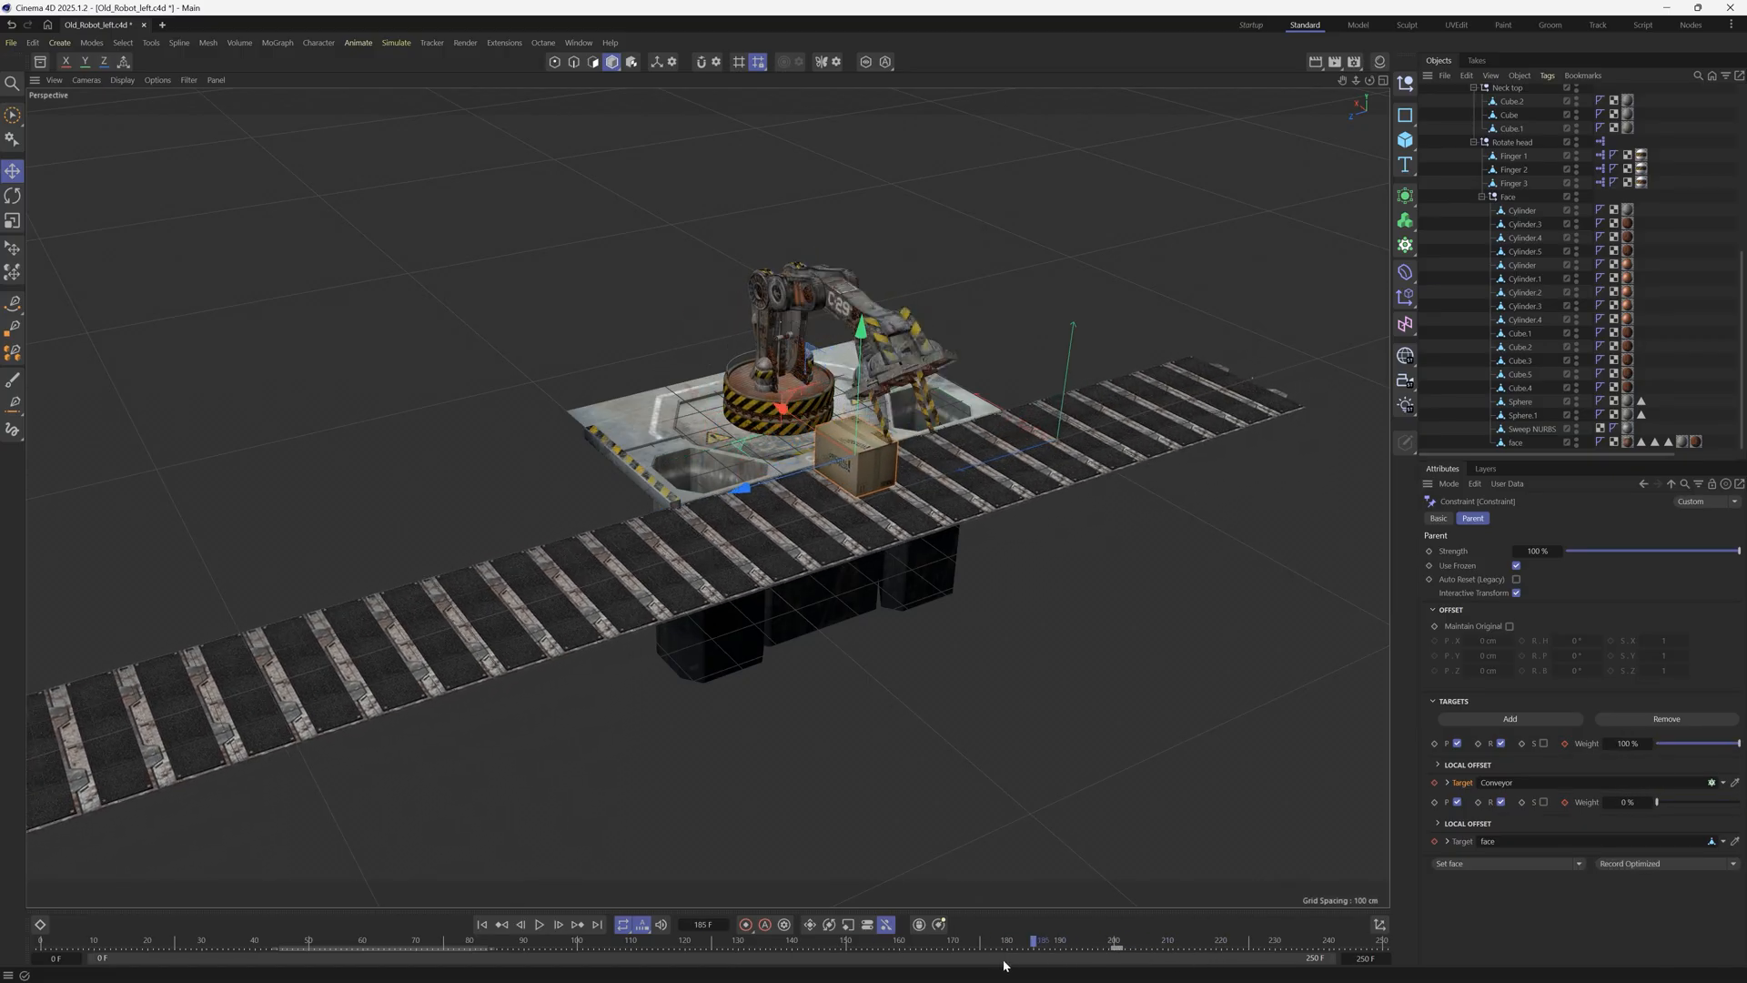
- Scrub past frame 201 to confirm the robot lifts the box, then add a third target
left_click_drag(1036, 941, 1170, 942)
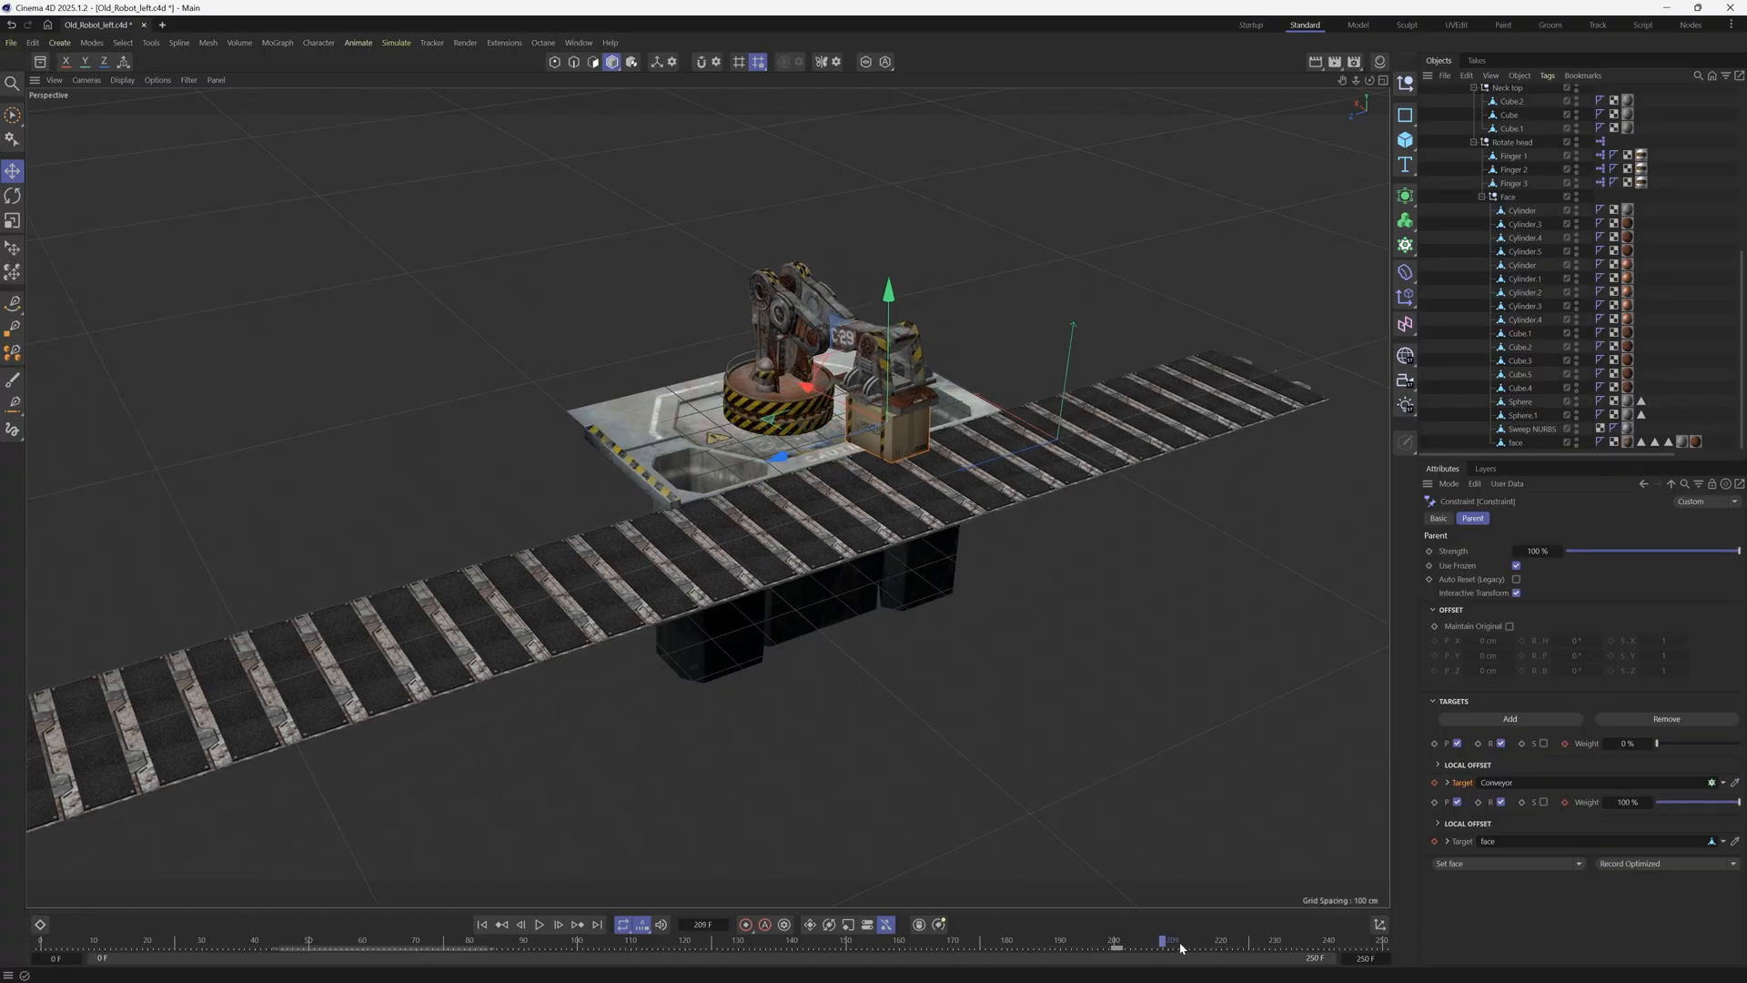
left_click_drag(1176, 940, 1157, 940)
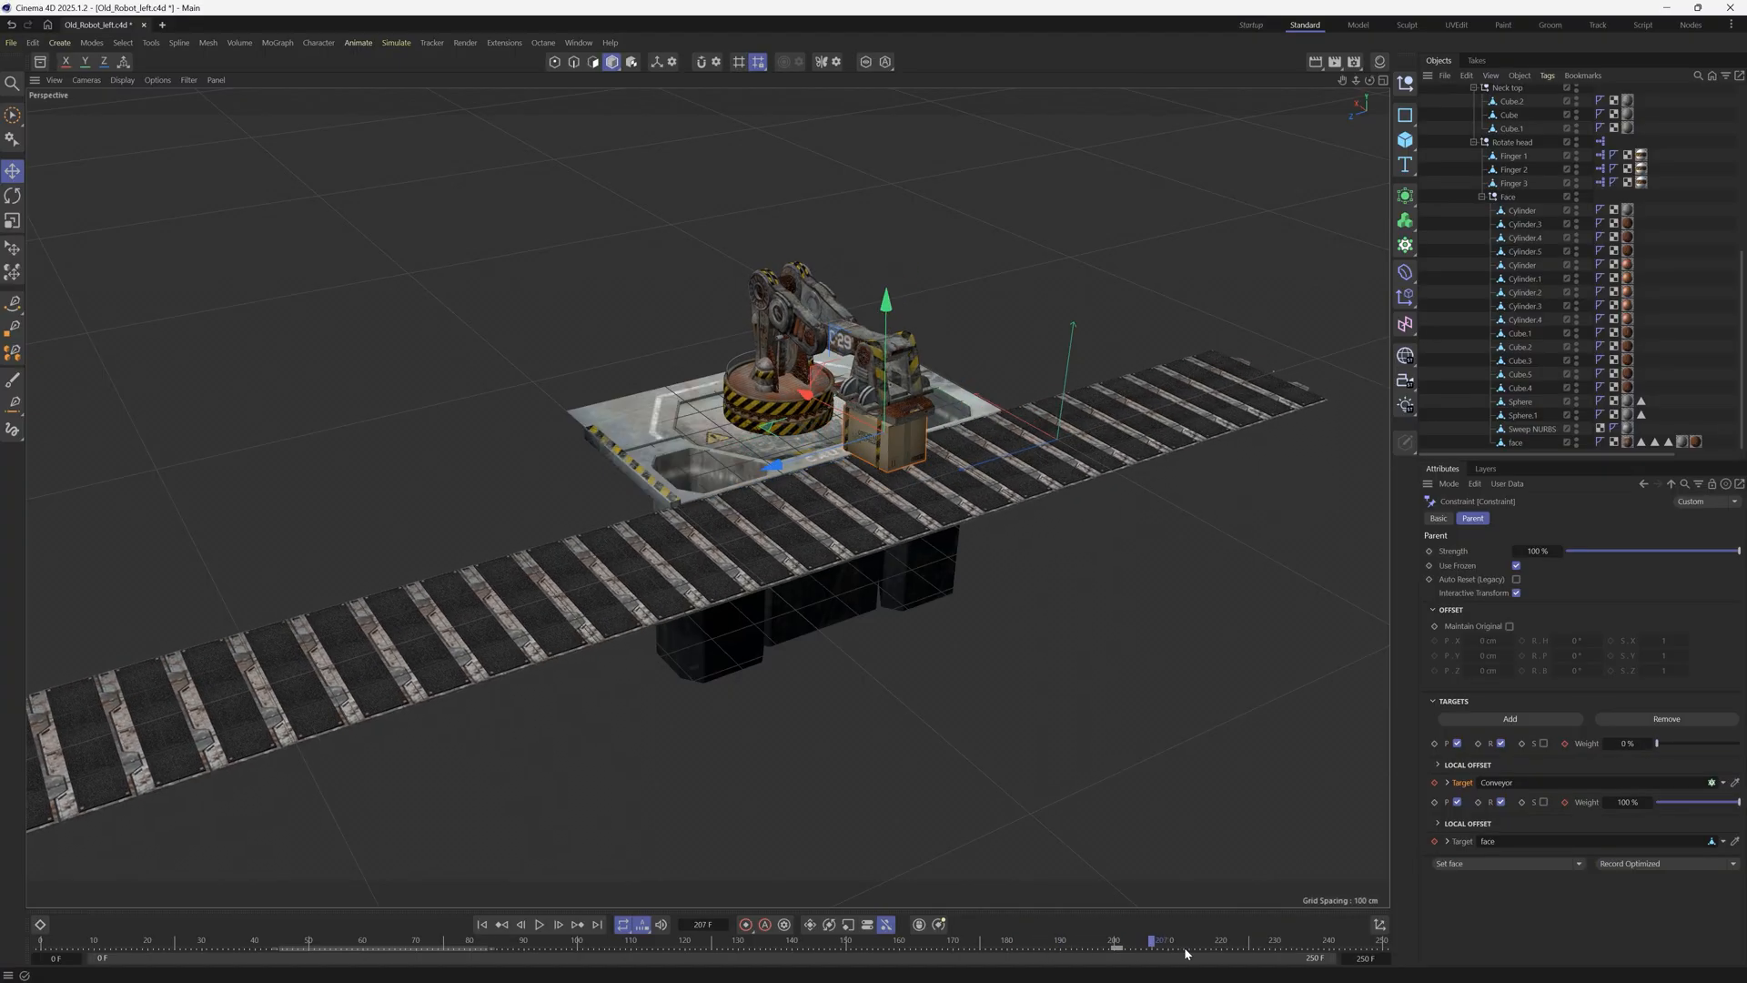
left_click(540, 923)
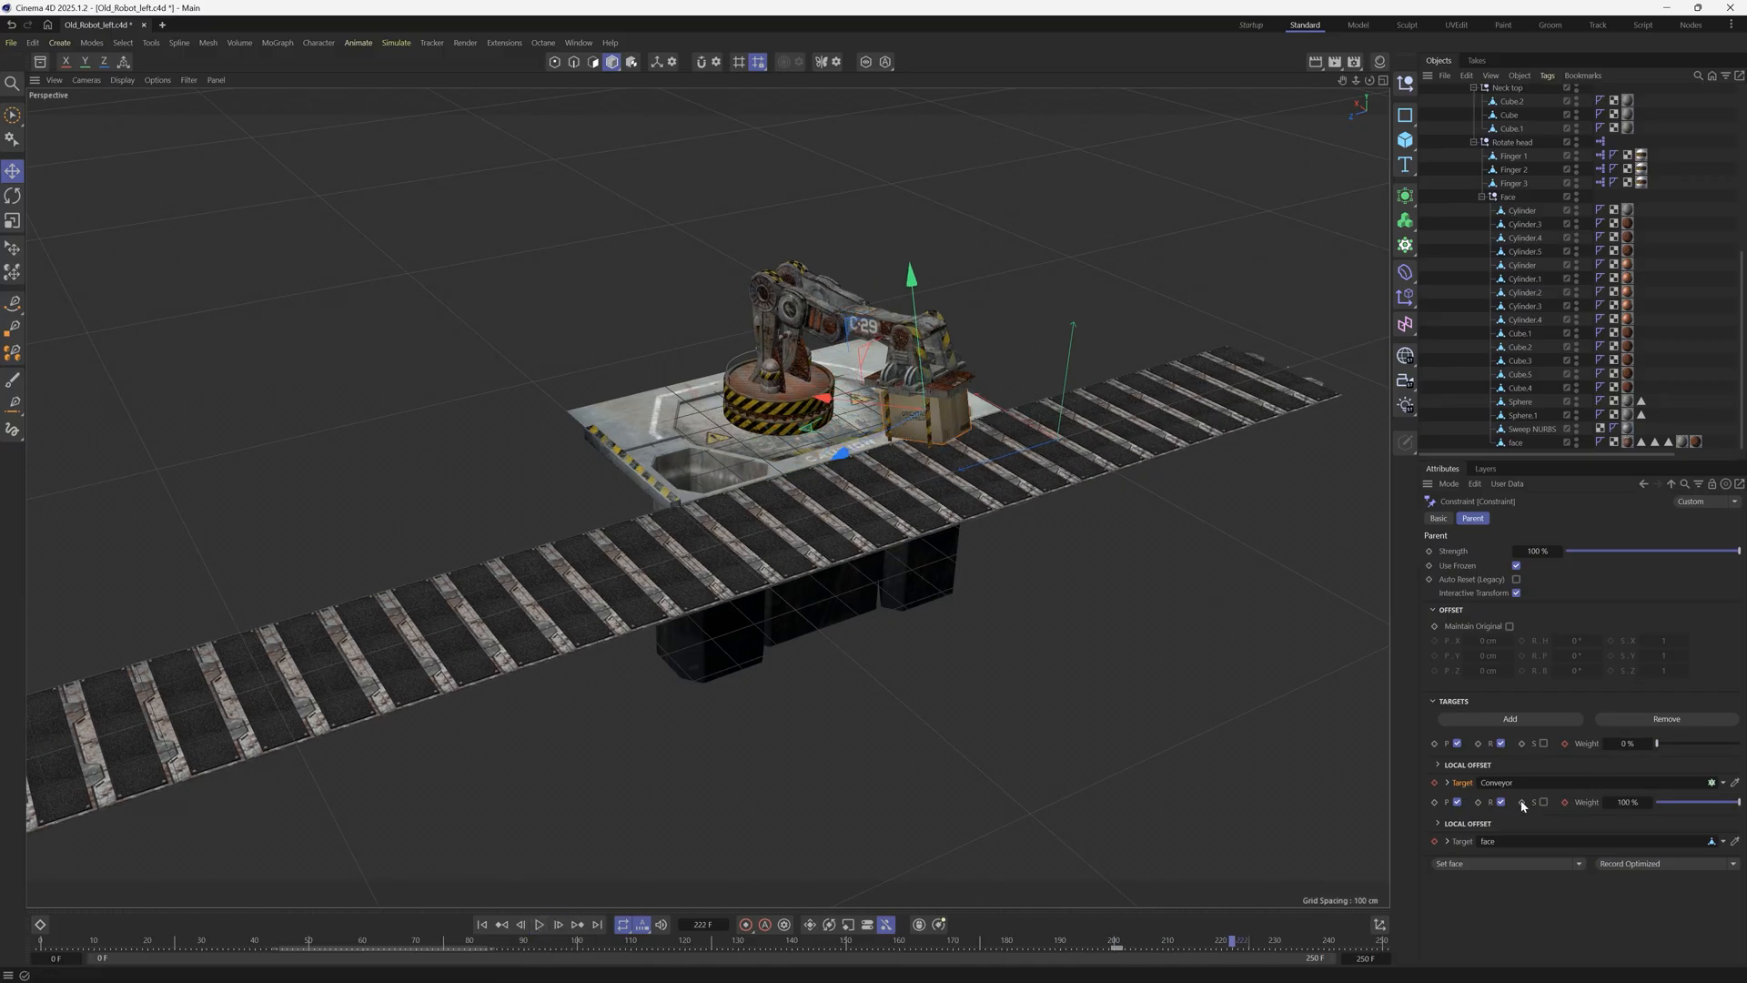
left_click(1508, 719)
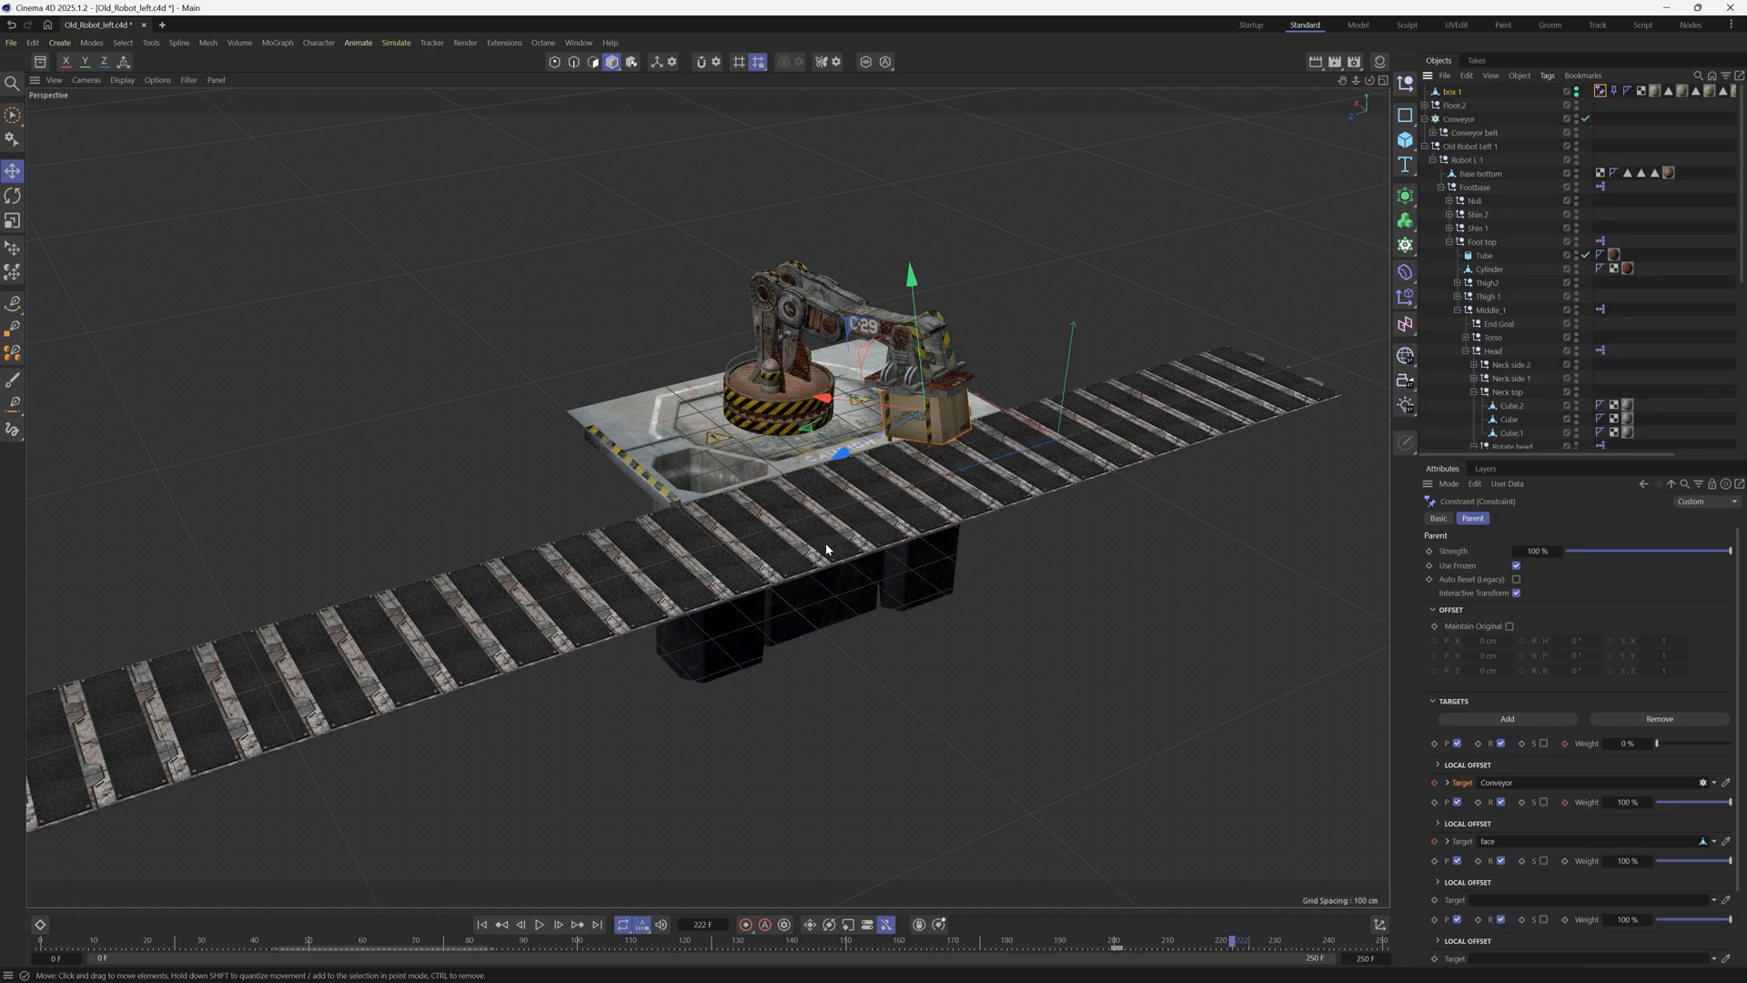
mouse_move(833, 609)
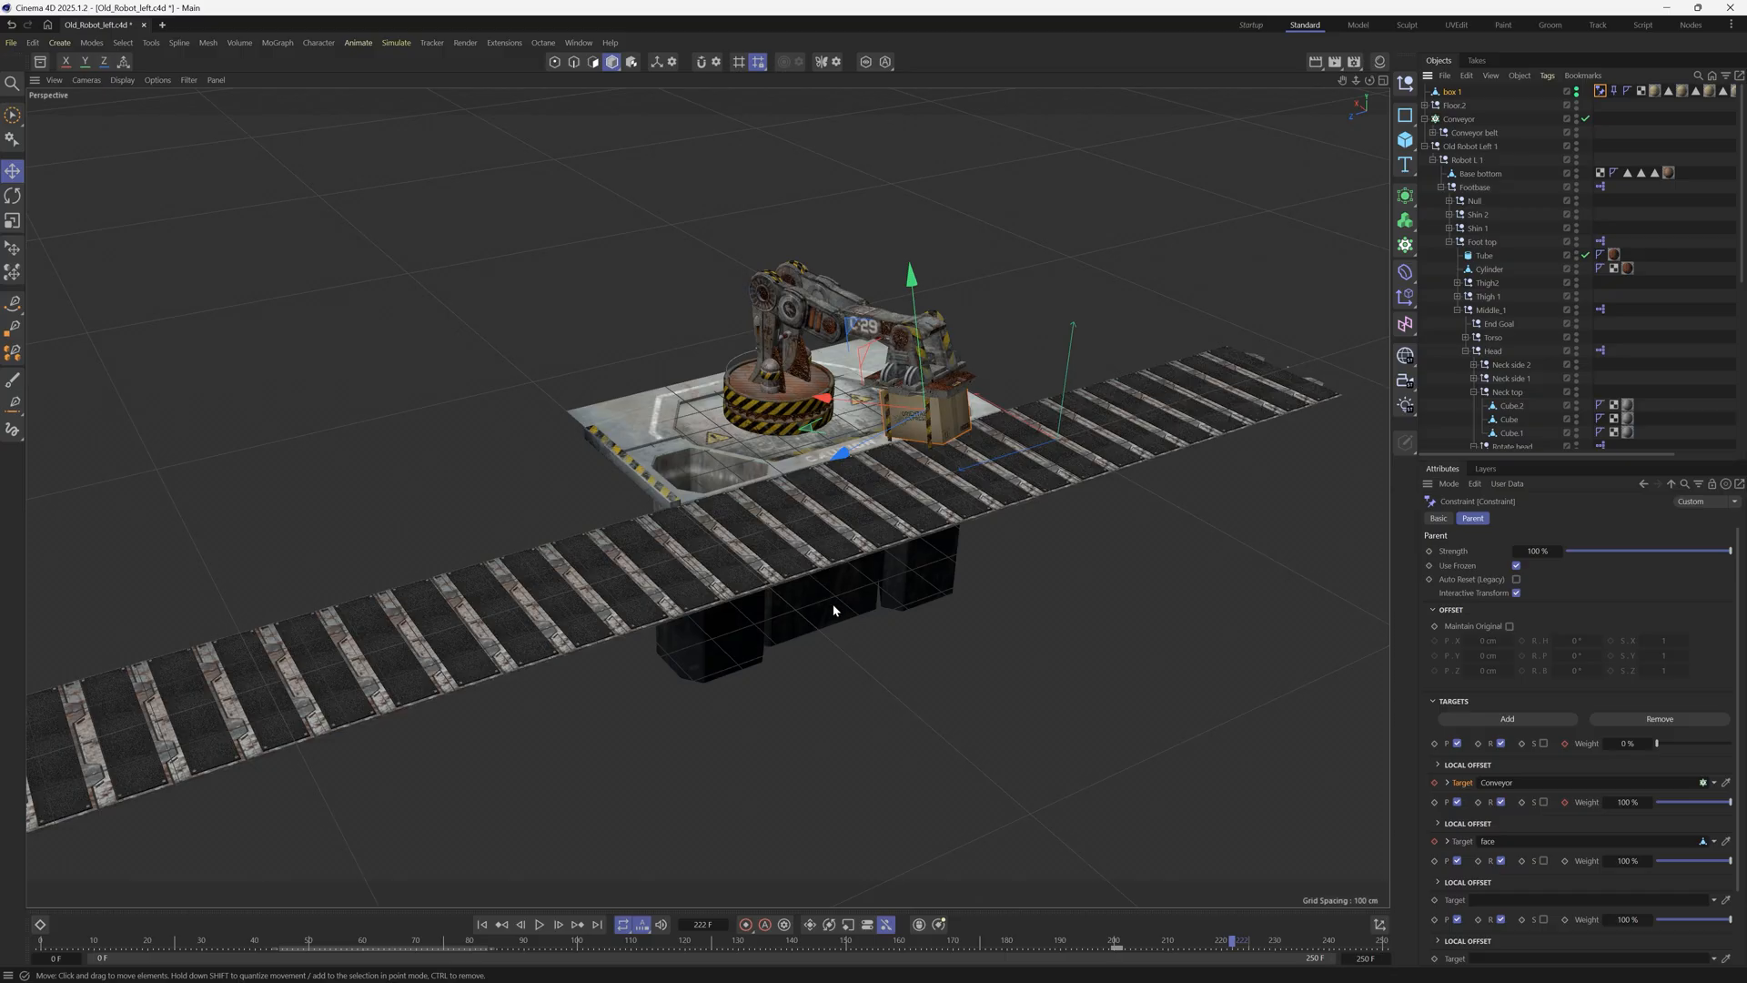
mouse_move(810, 924)
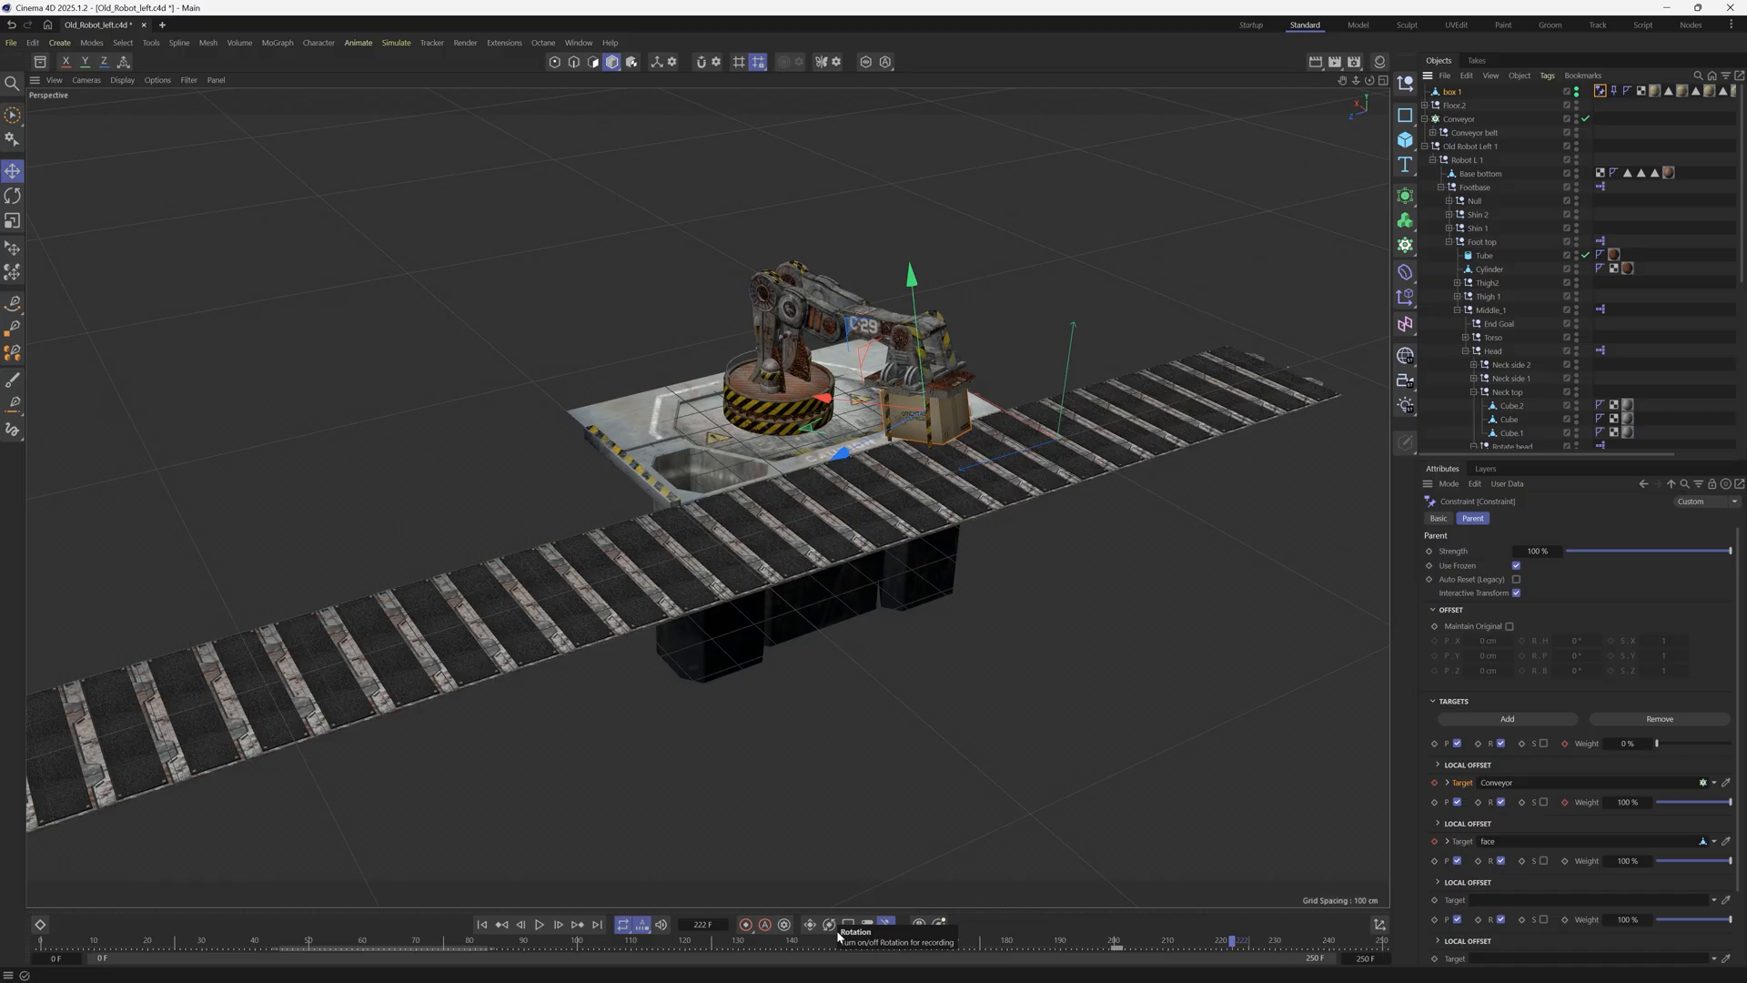